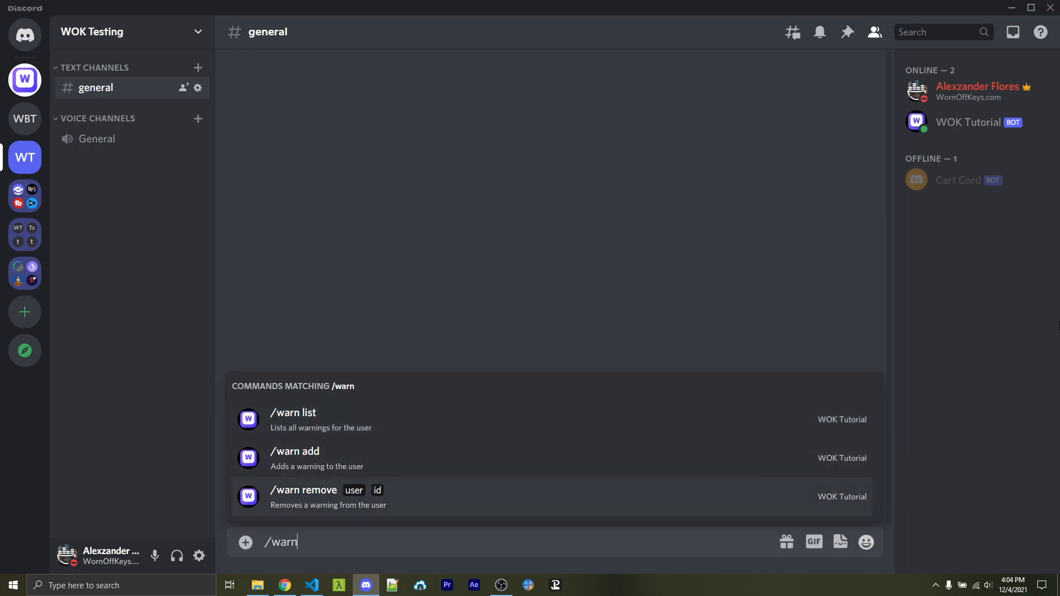
# Step: Preview the /warn subcommands in Discord, then close every open file in VS Code
pyautogui.click(311, 586)
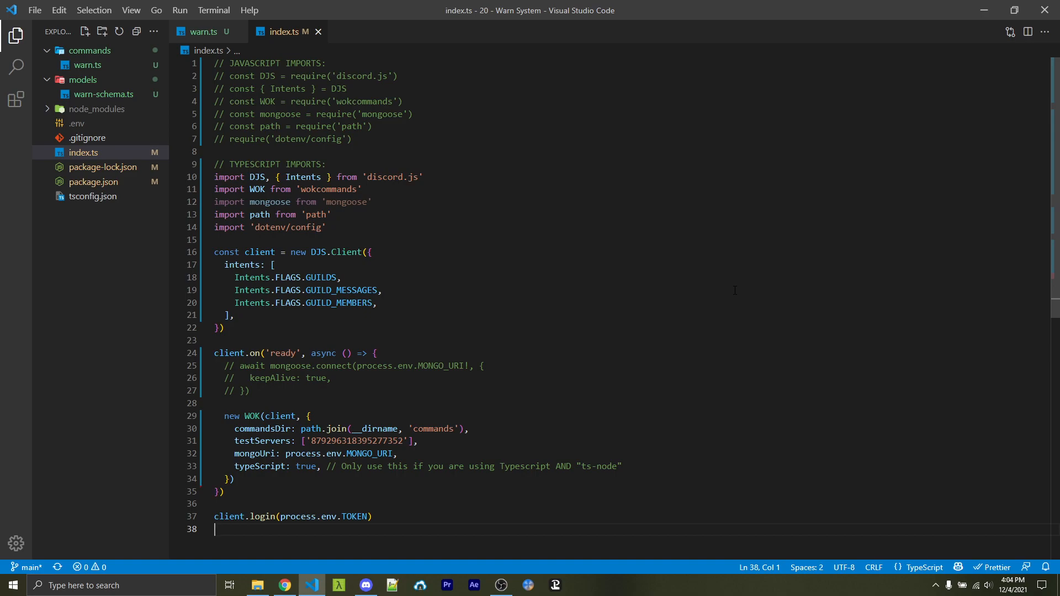
pyautogui.click(318, 32)
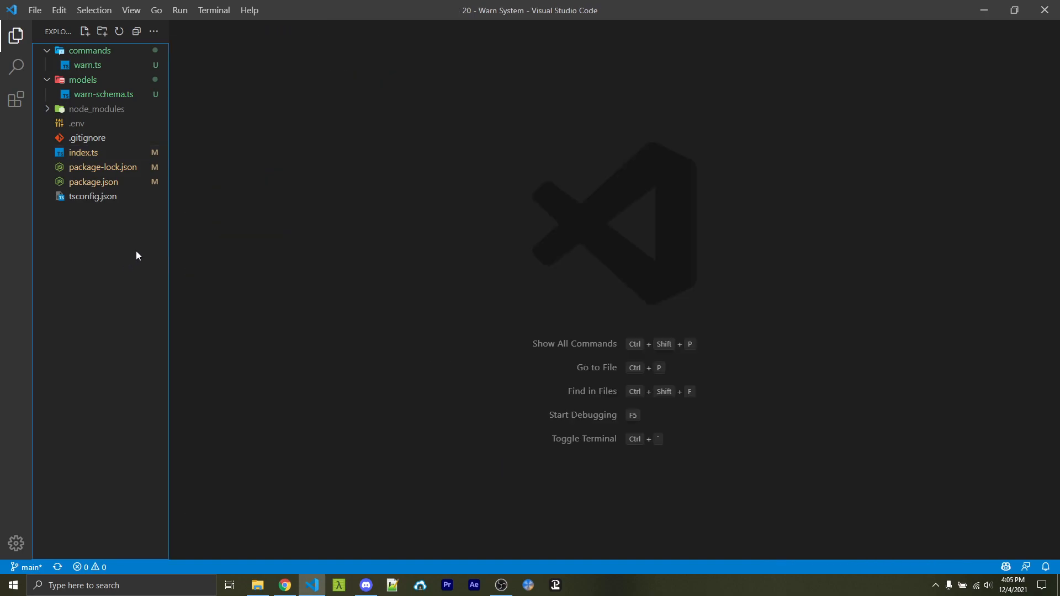
pyautogui.moveTo(106, 87)
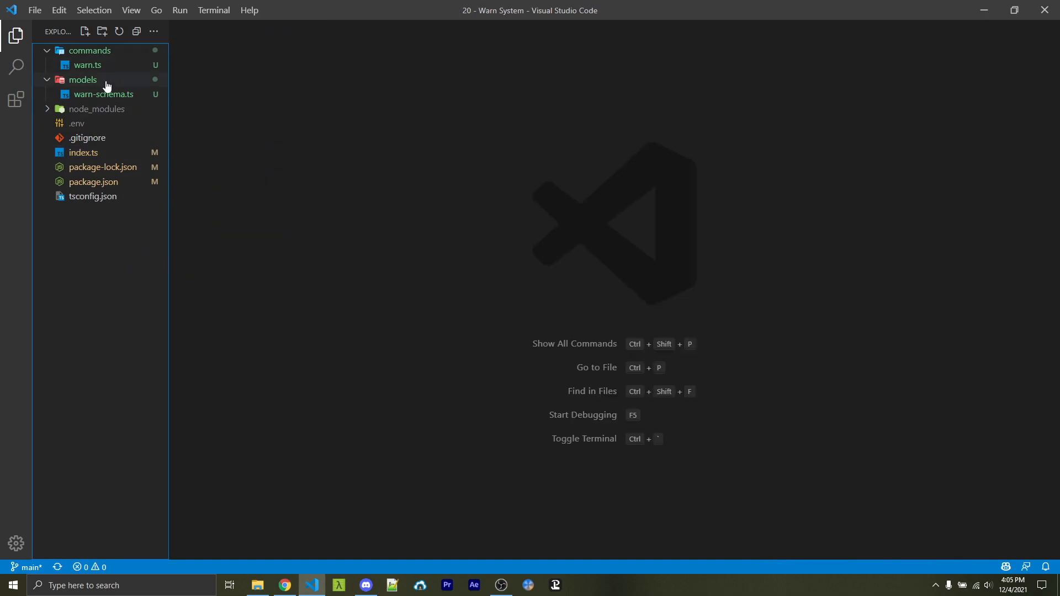
pyautogui.moveTo(87, 65)
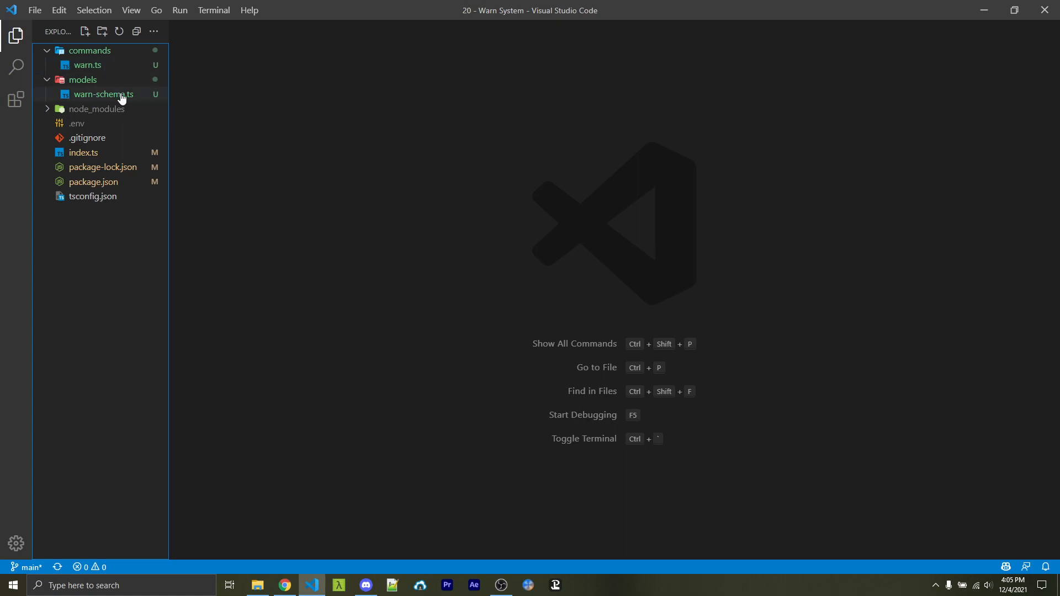
# Step: Review warn-schema.ts: the reqString helper, the schema fields and the mongoose.model export
pyautogui.click(103, 94)
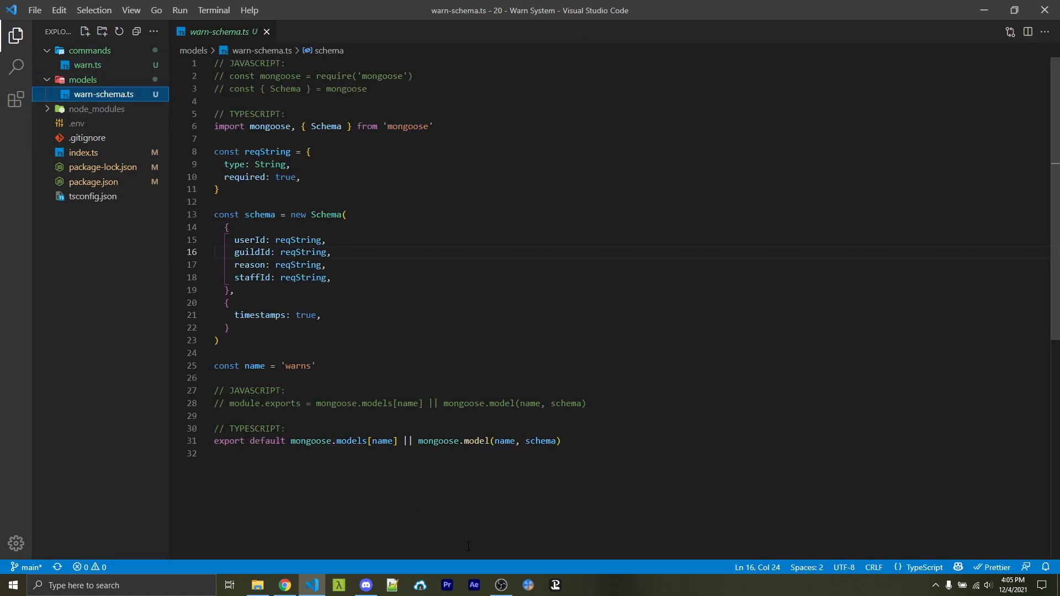
pyautogui.click(216, 452)
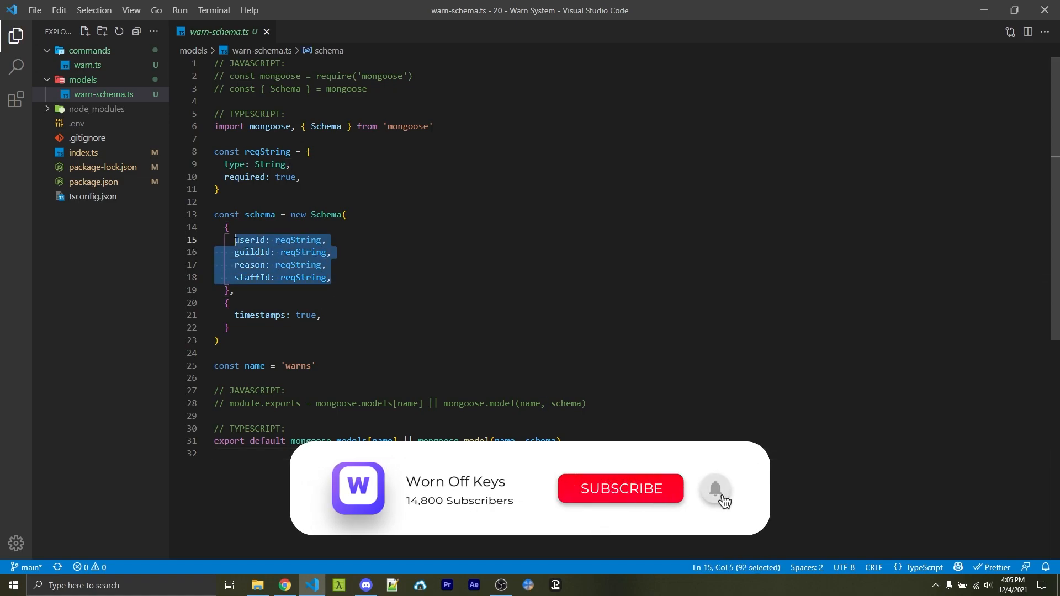
pyautogui.click(714, 488)
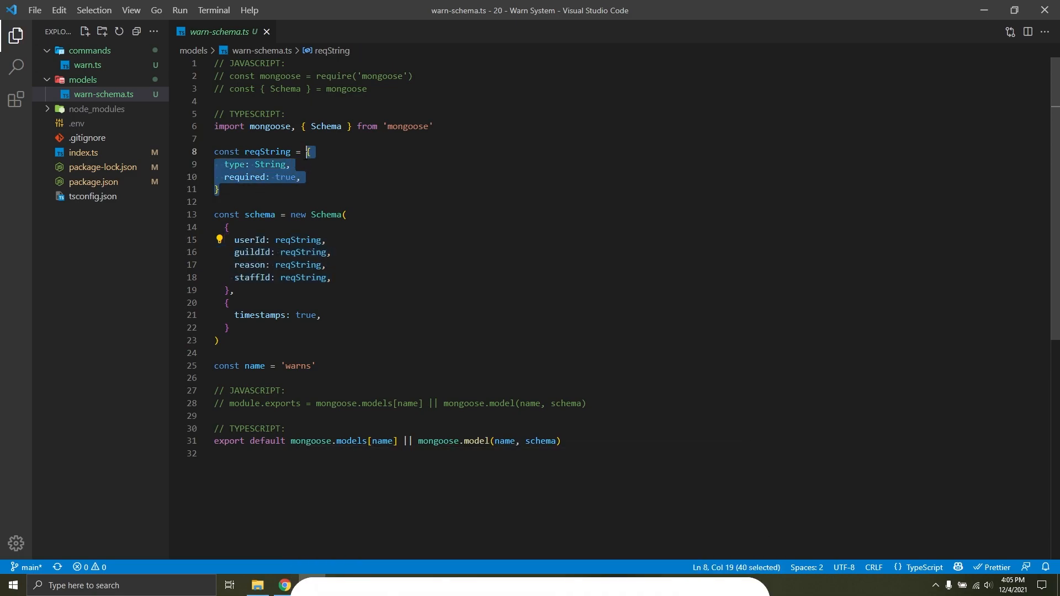
pyautogui.click(290, 176)
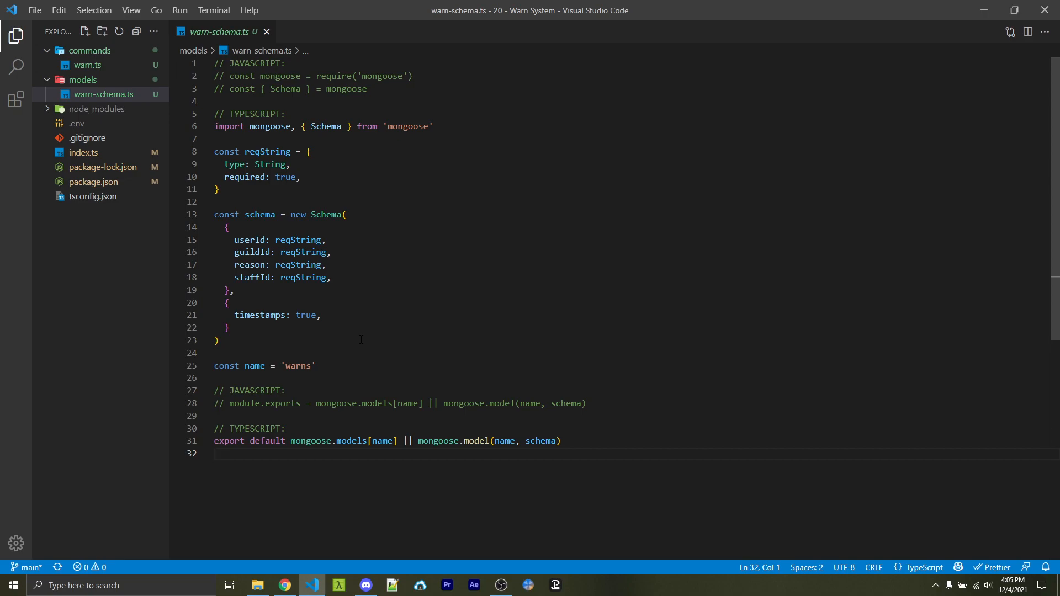
pyautogui.click(309, 440)
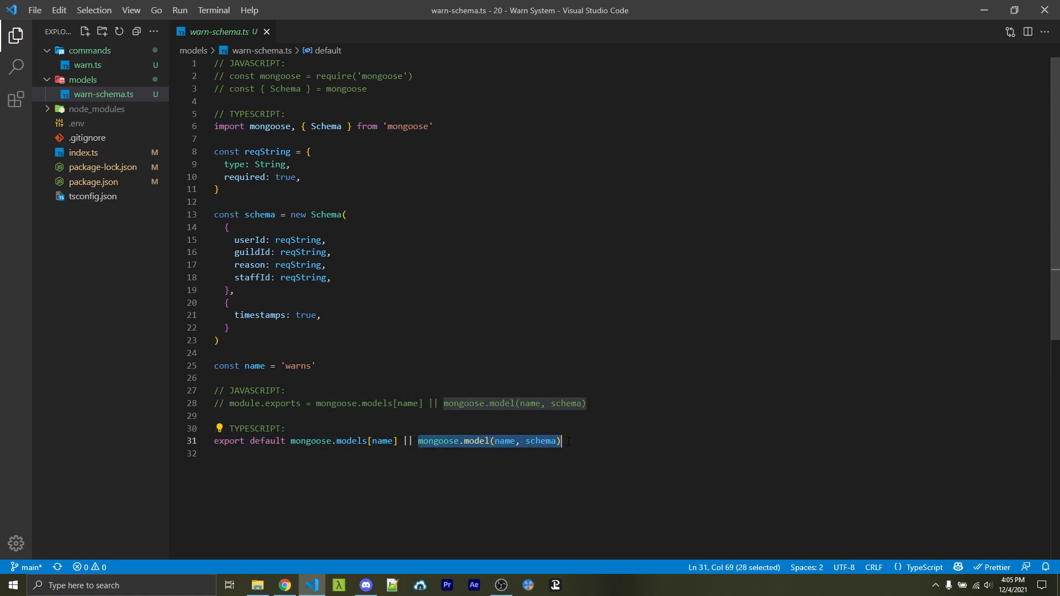
pyautogui.moveTo(553, 478)
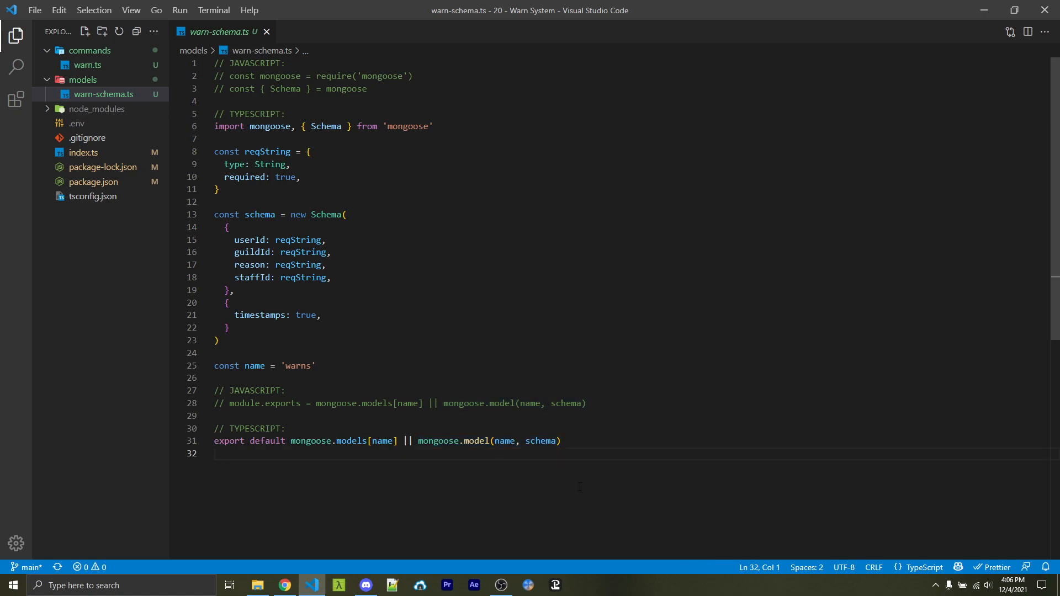
# Step: Open warn.ts and fill in the Moderation category, description and ADMINISTRATOR permission
pyautogui.click(86, 64)
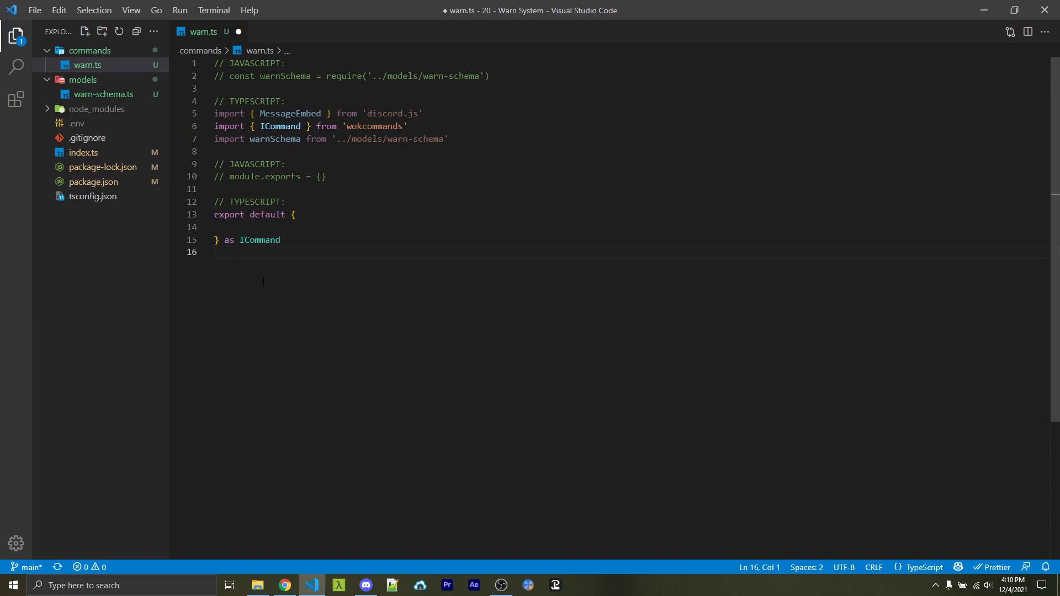
pyautogui.moveTo(214, 201); pyautogui.dragTo(283, 239)
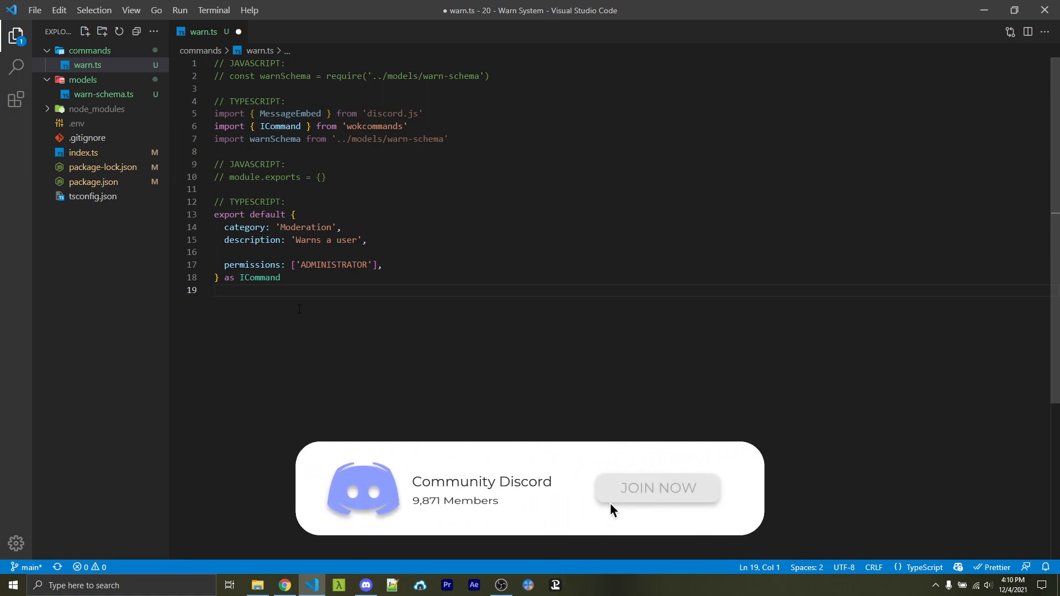
pyautogui.click(656, 488)
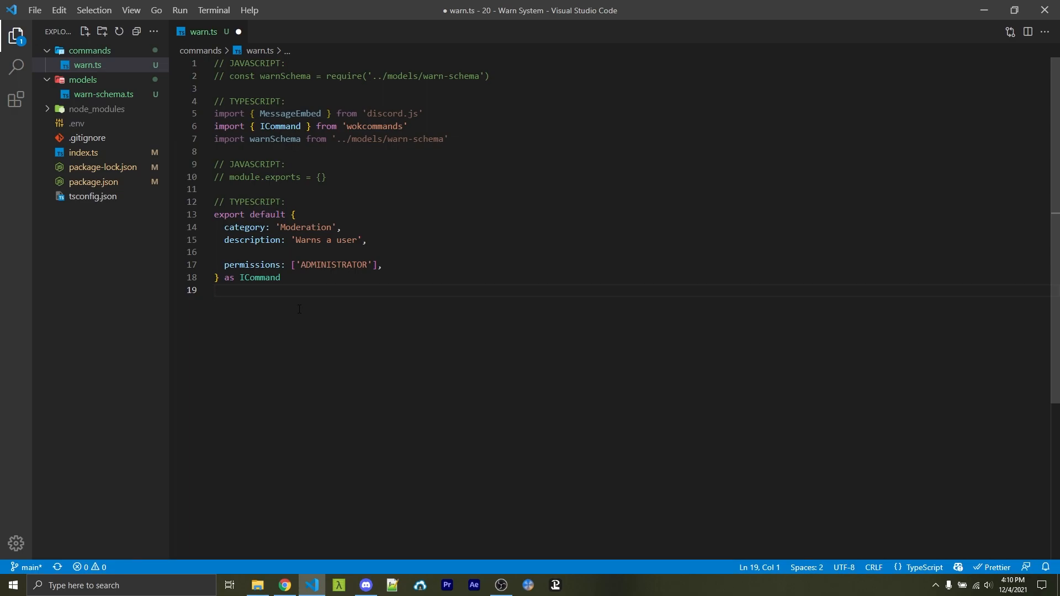
# Step: Add requireRoles: true, slash: true and testOnly: true to the command export
pyautogui.write('requireRoles: true,')
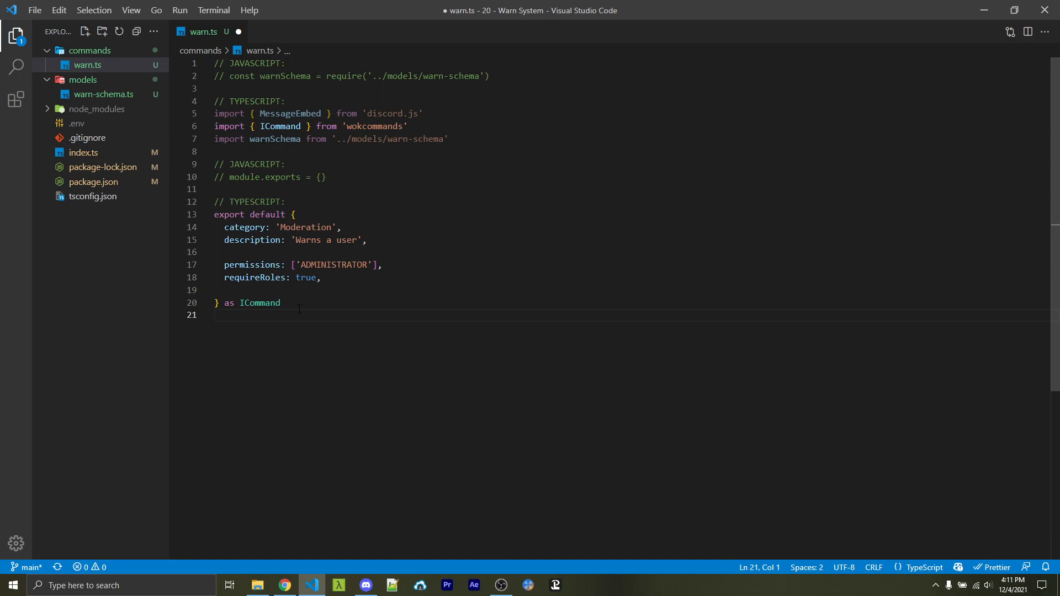
pyautogui.write('slash: true,')
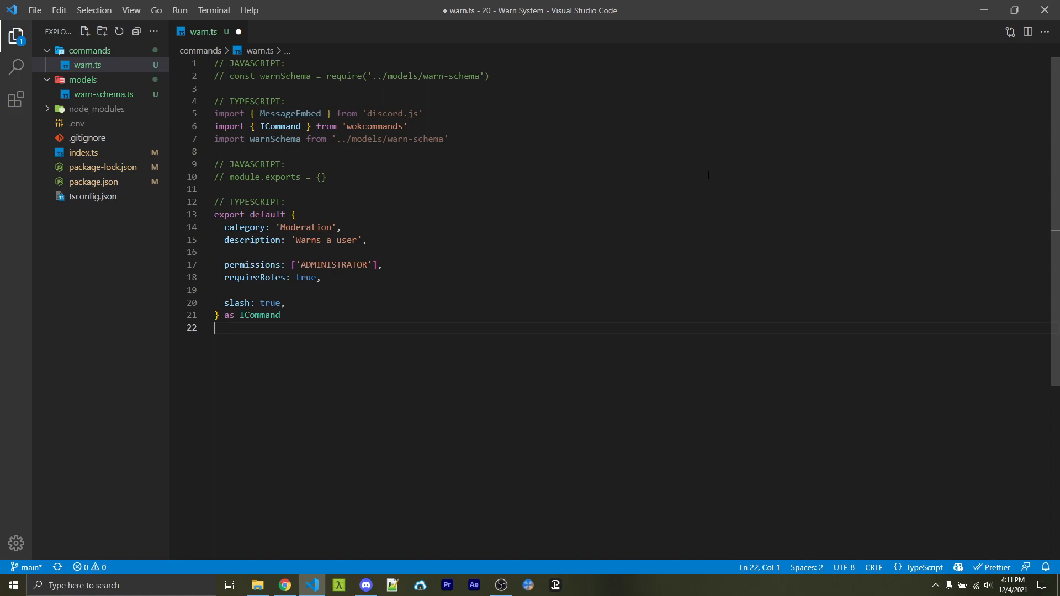
pyautogui.write('testOnly: true,')
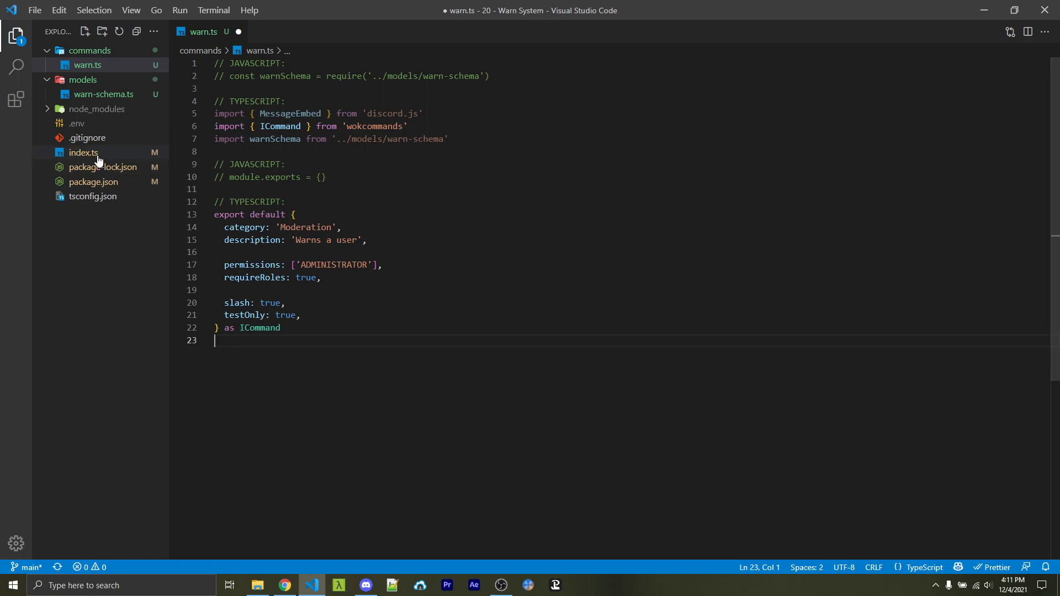
pyautogui.click(83, 152)
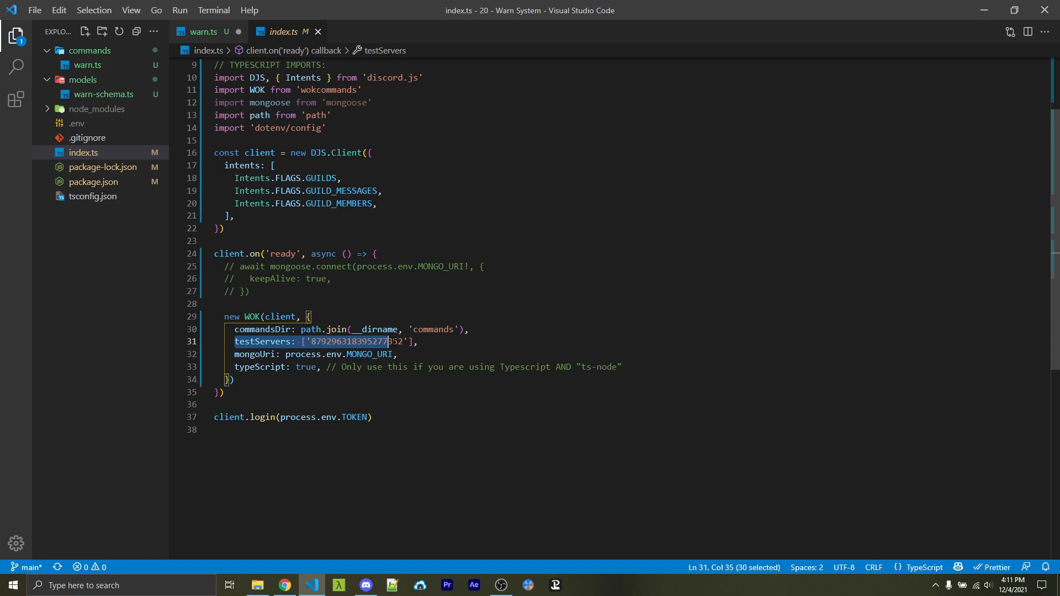
pyautogui.click(419, 341)
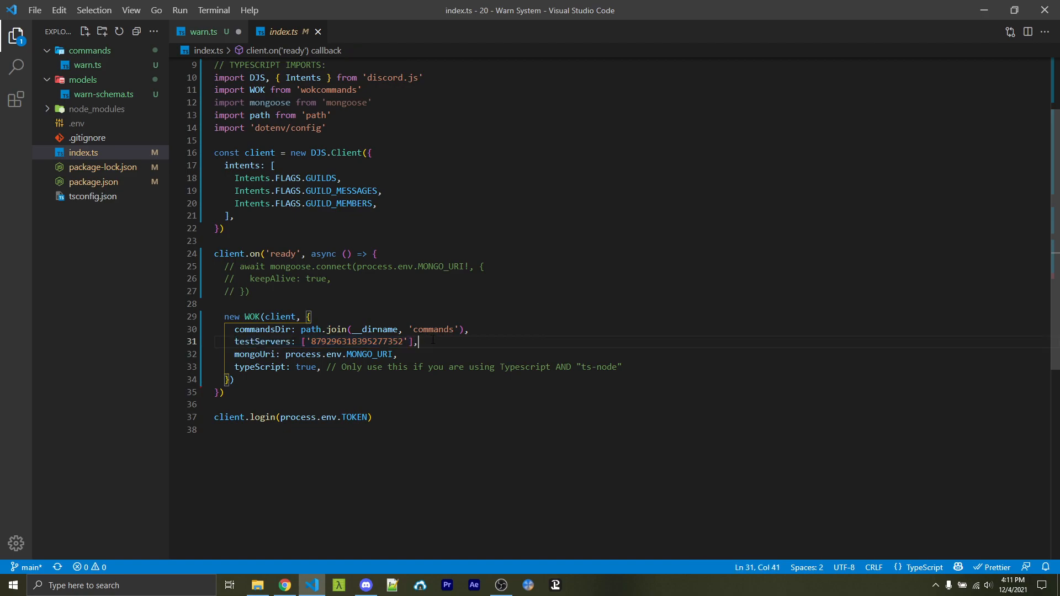
pyautogui.click(200, 32)
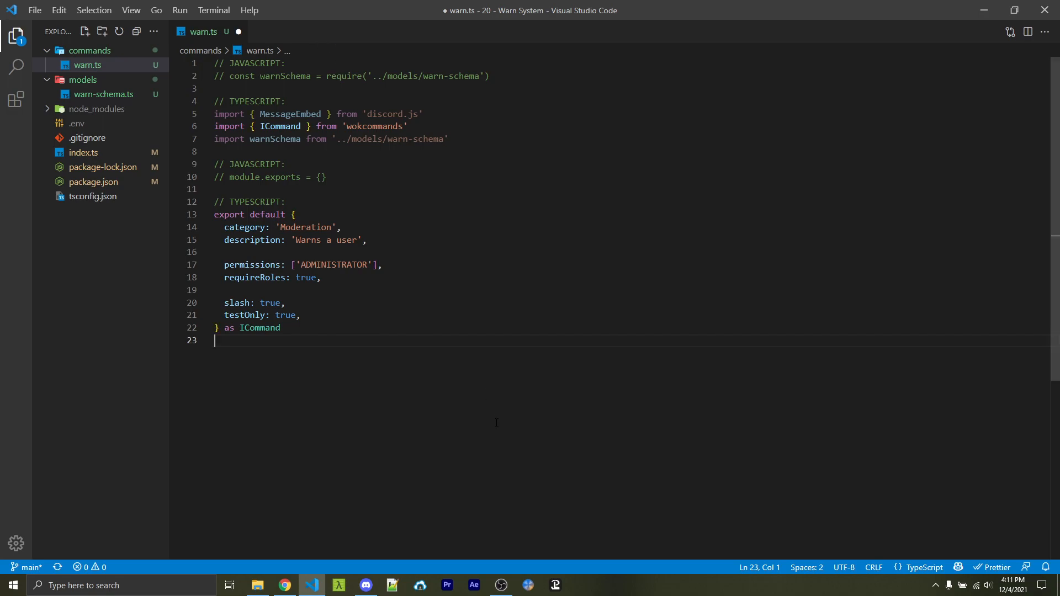
# Step: Add guildOnly: true and an options array starting with an 'add' SUB_COMMAND, then switch to Discord
pyautogui.write('guildOnly: true,')
pyautogui.write('options: [')
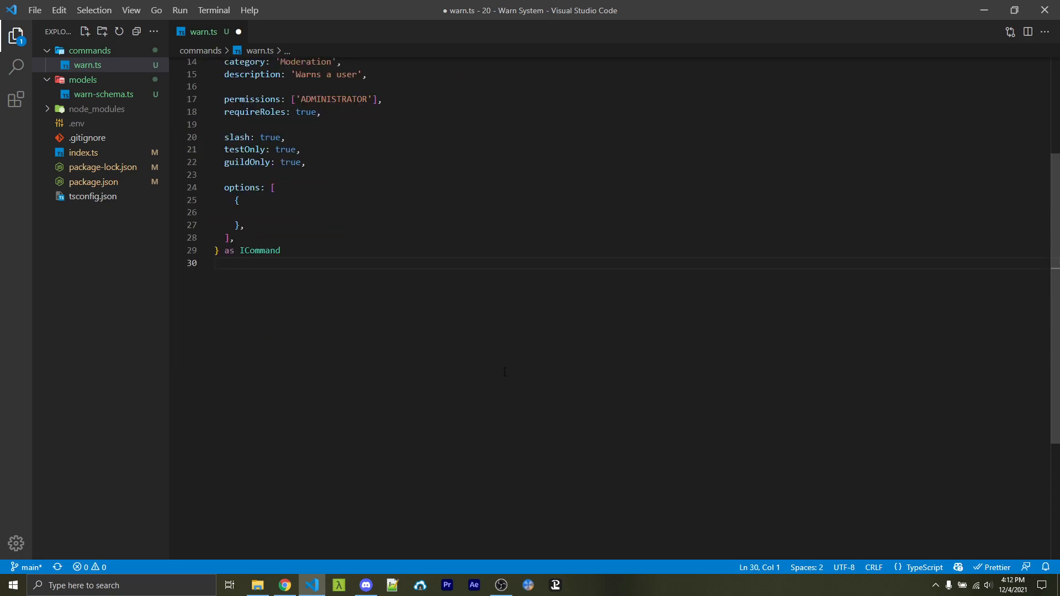
pyautogui.write("type: 'SUB_COMMAND',")
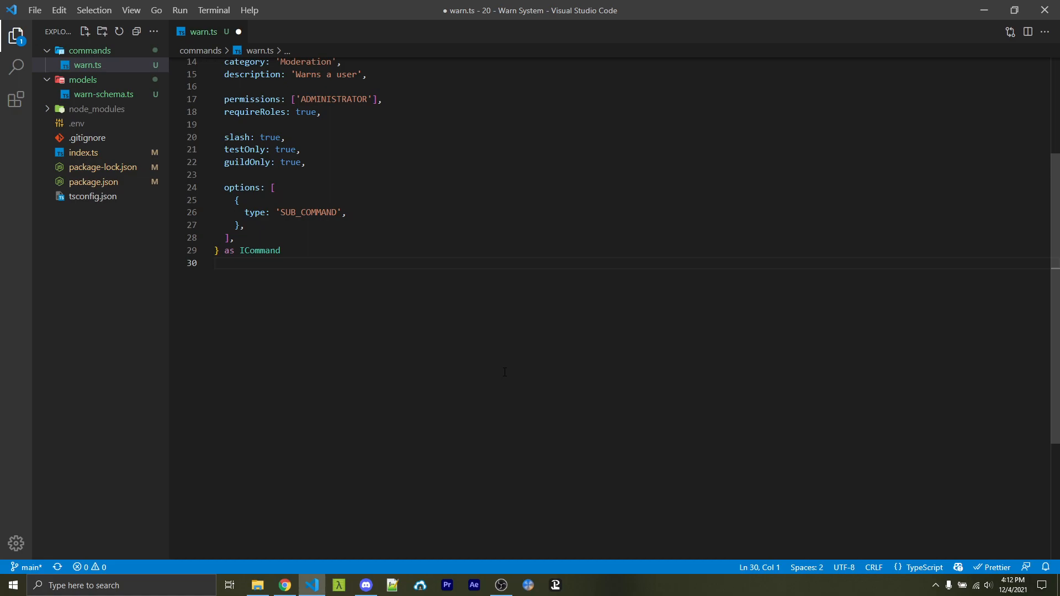
pyautogui.write("name: 'add',")
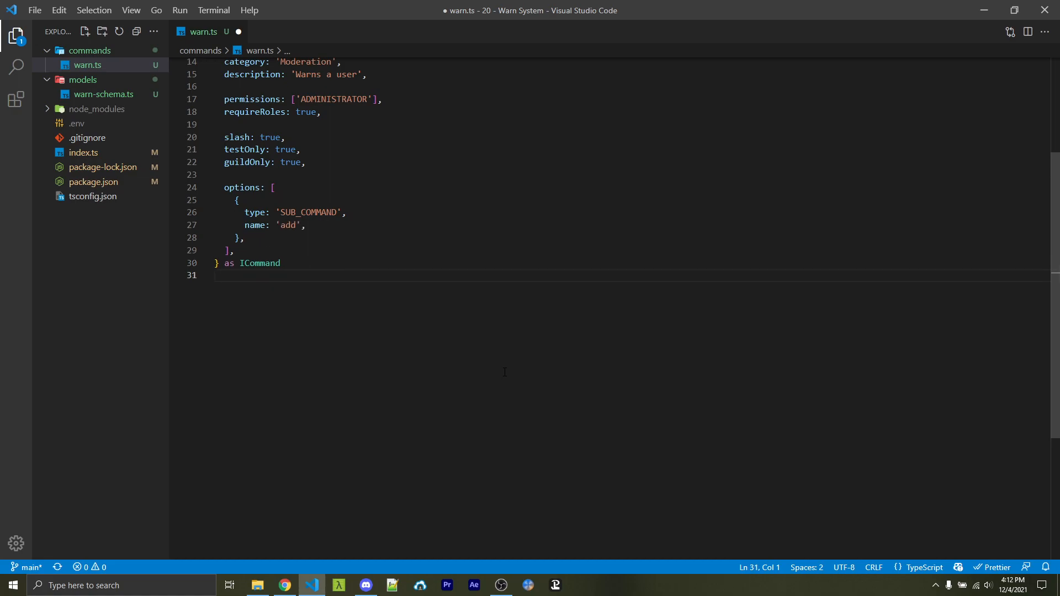
pyautogui.click(365, 586)
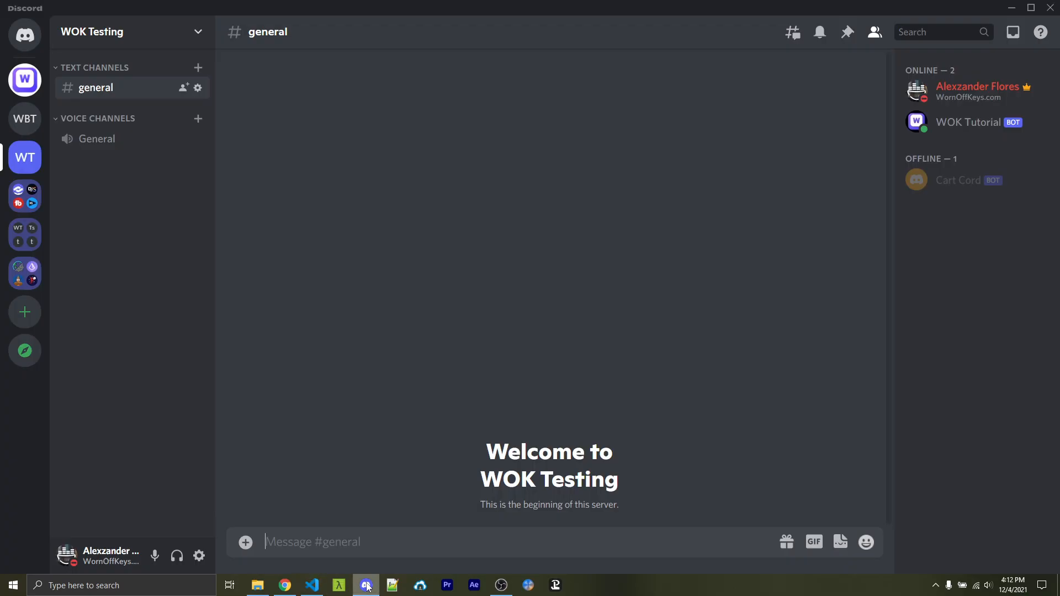
# Step: Check /warn in Discord, then give the add subcommand an empty options: [] list
pyautogui.write('/warn')
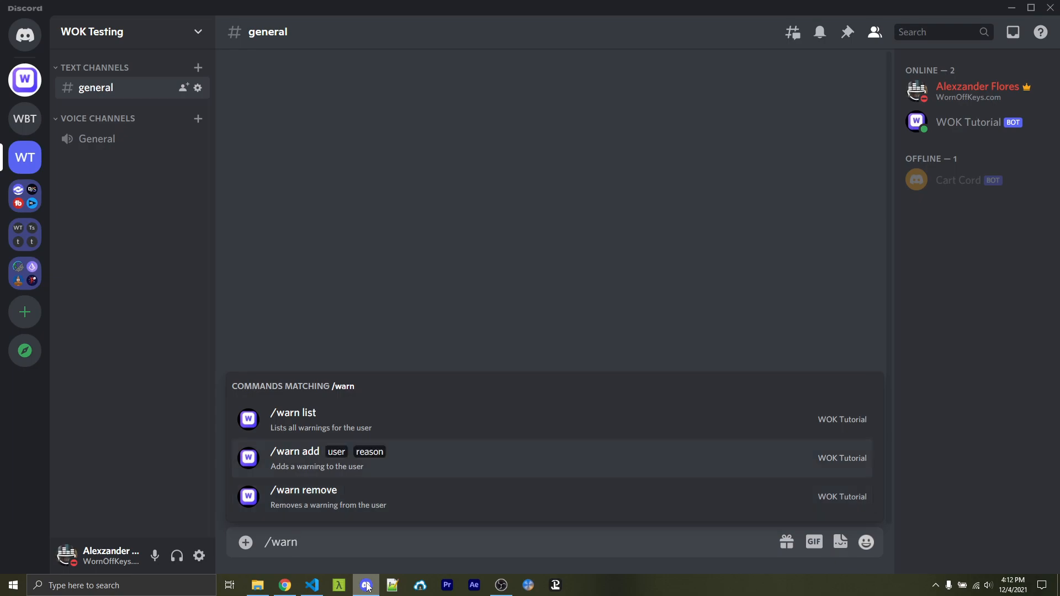
pyautogui.click(311, 586)
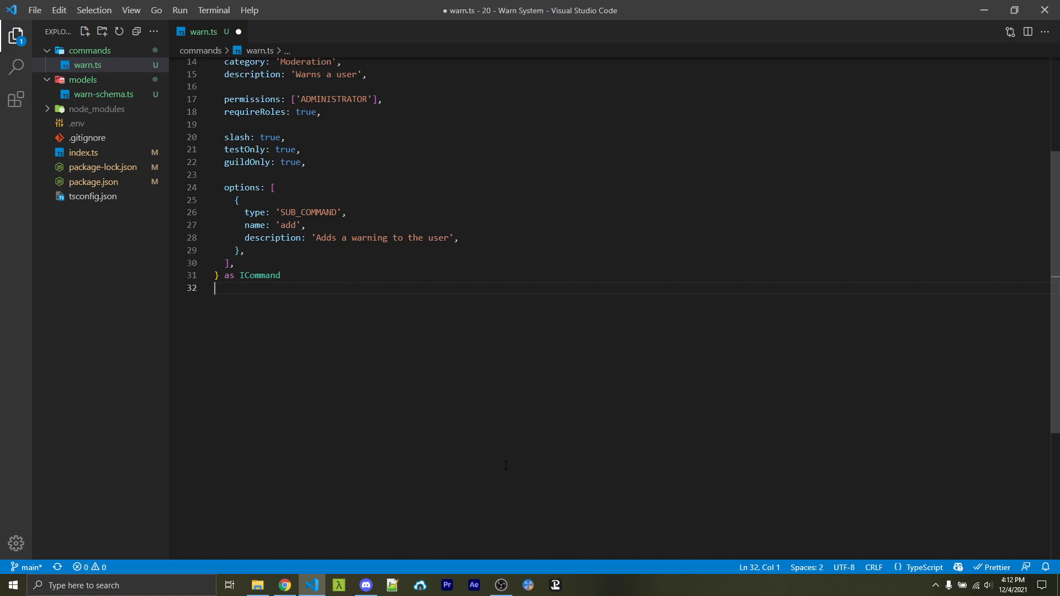
pyautogui.write('options: [],')
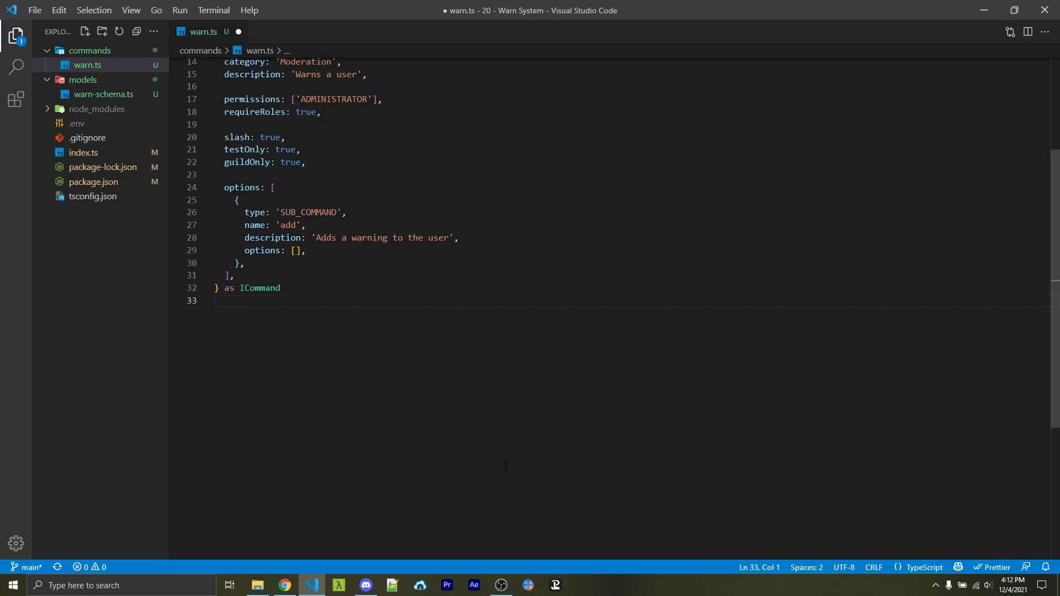
pyautogui.moveTo(366, 585)
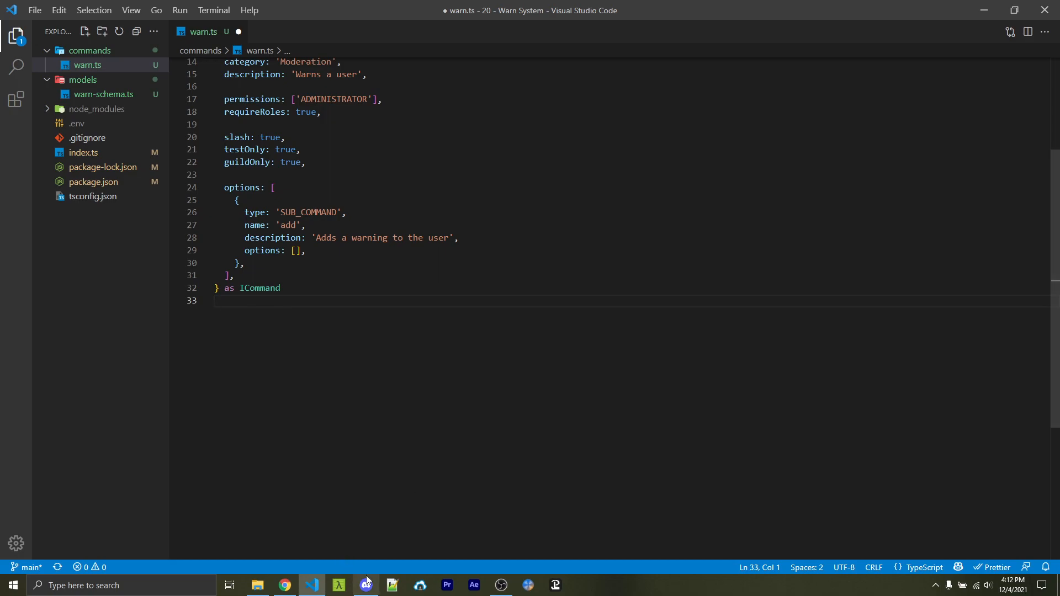
# Step: Confirm /warn shows list, add and remove in Discord, then return to the editor
pyautogui.click(366, 585)
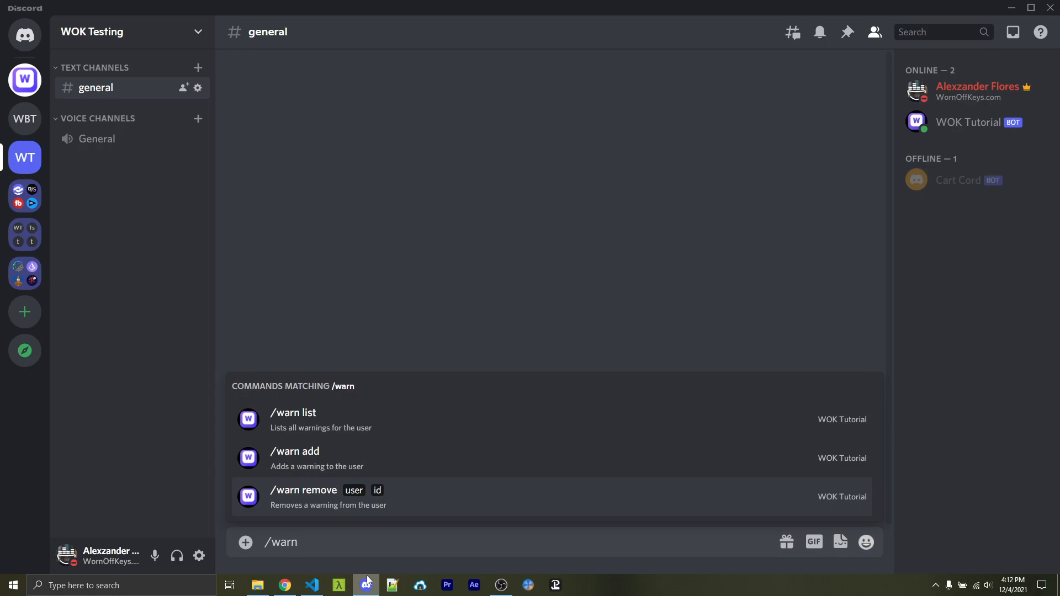
pyautogui.click(312, 585)
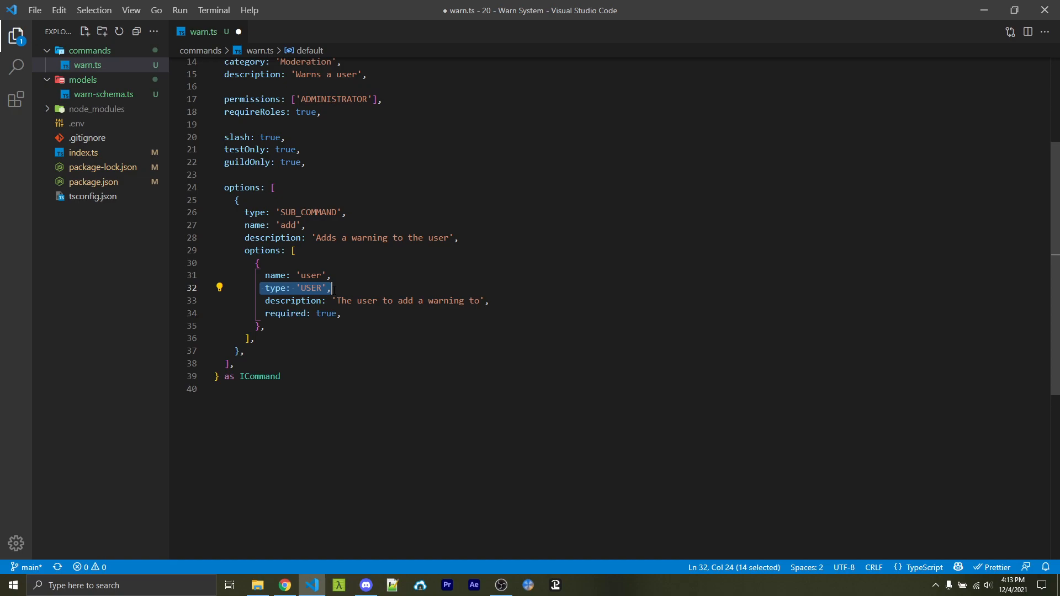
# Step: Extend the options with a reason for add and a new 'remove' SUB_COMMAND object
pyautogui.click(217, 389)
pyautogui.write("description: 'The reason for the warning',")
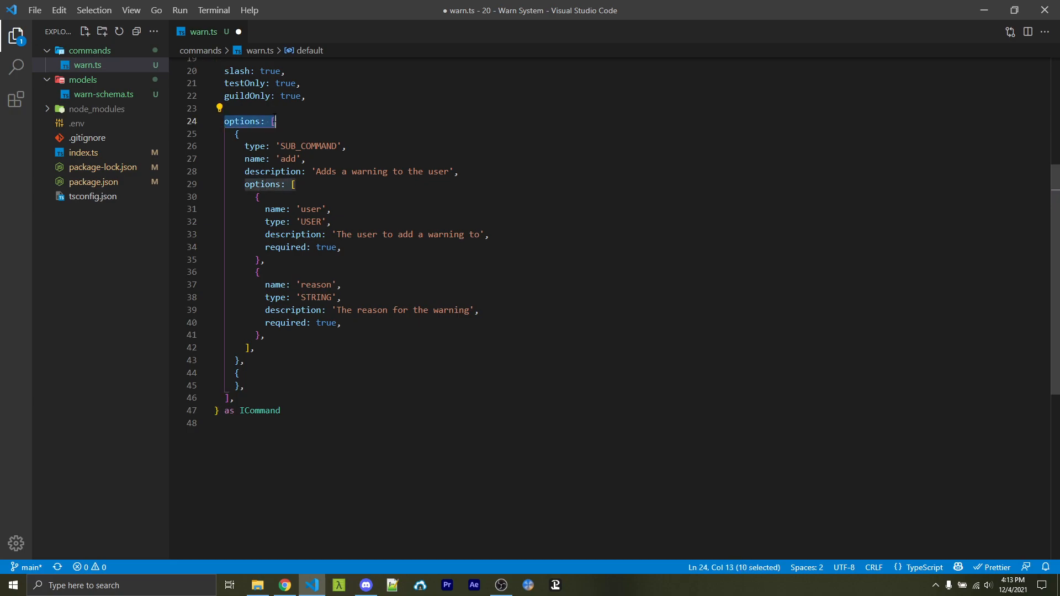
pyautogui.write("type: 'SUB_COMMAND',")
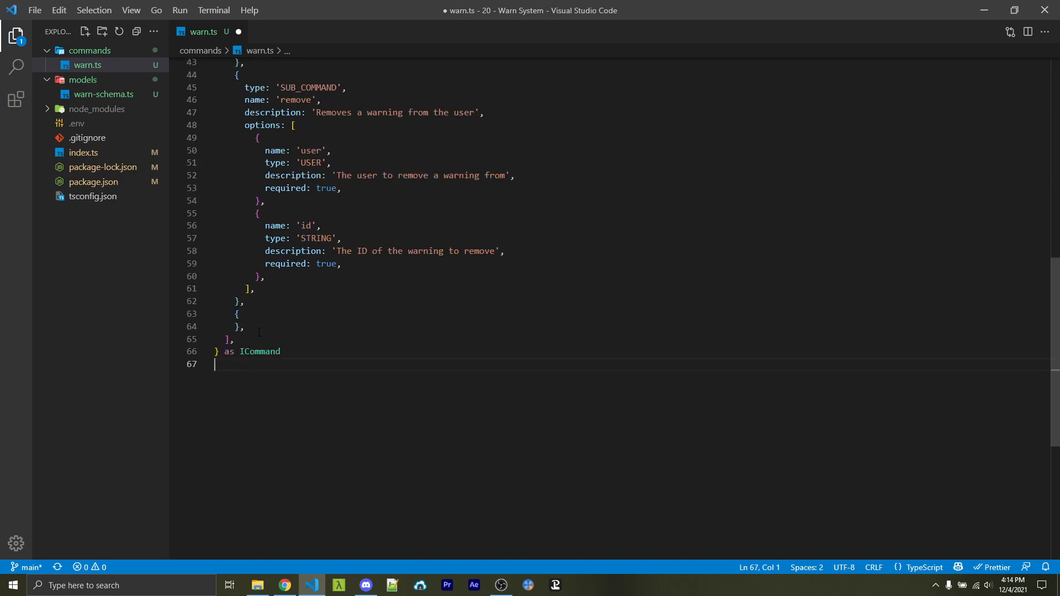
pyautogui.moveTo(303, 445)
pyautogui.write('callback: async ({  }) => {')
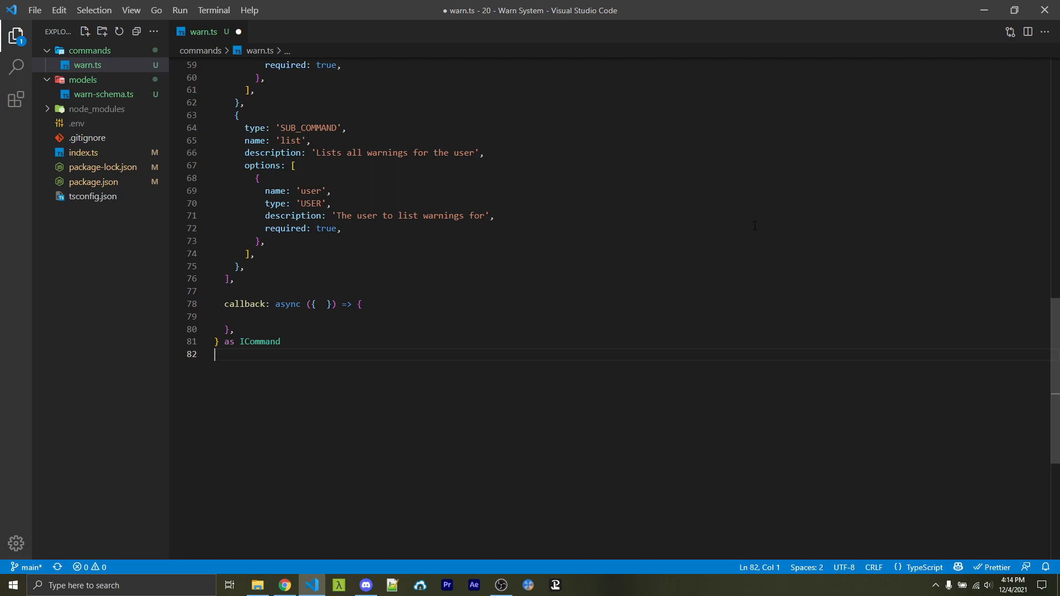
pyautogui.moveTo(308, 334)
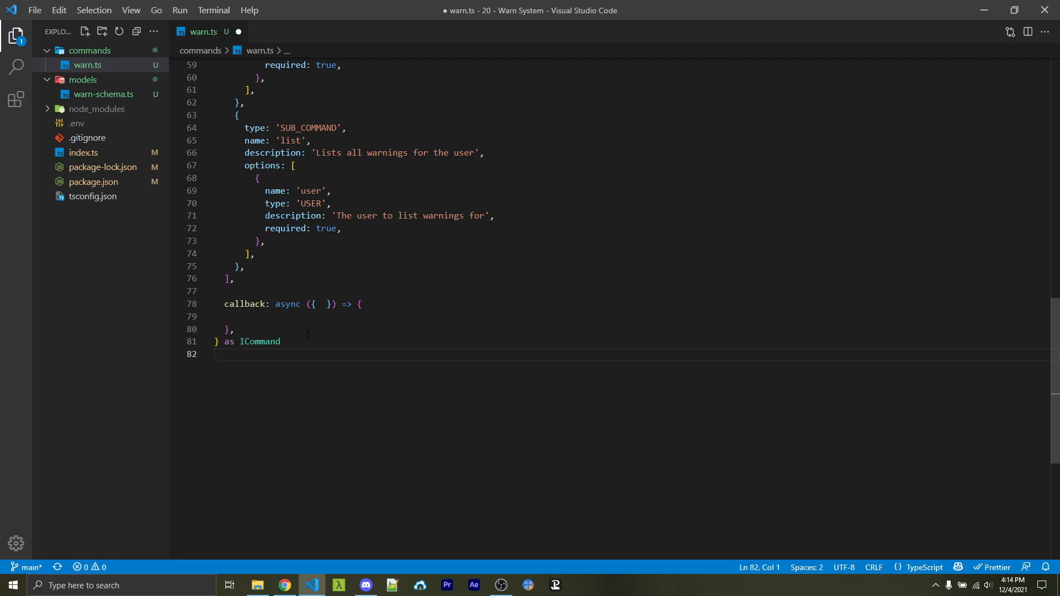
# Step: Destructure { guild, member: staff, interaction } as the callback parameters
pyautogui.doubleClick(318, 304)
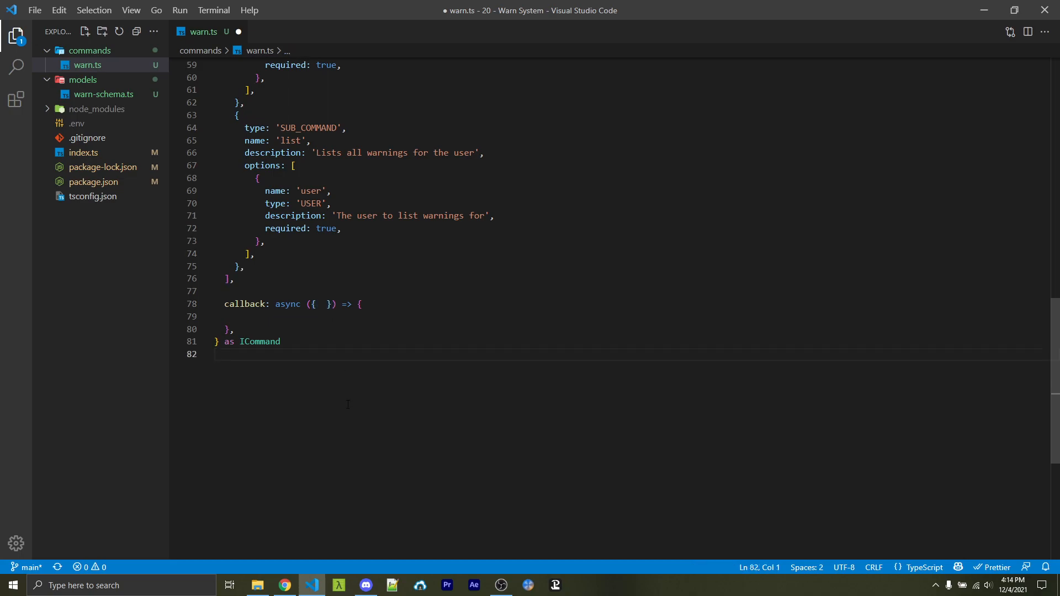
pyautogui.write('guild, member: staff, interaction')
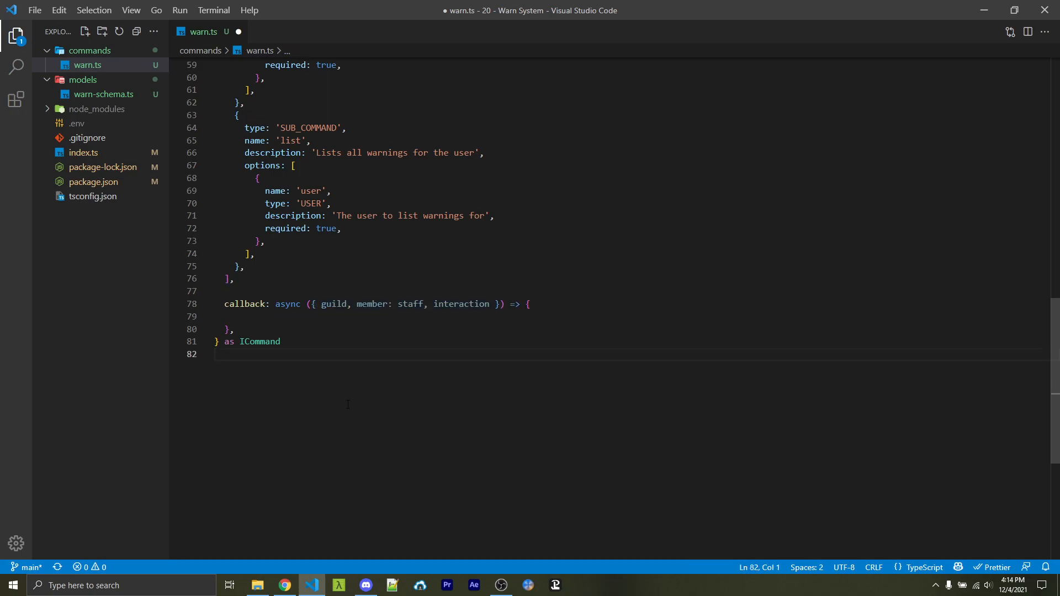
pyautogui.doubleClick(332, 304)
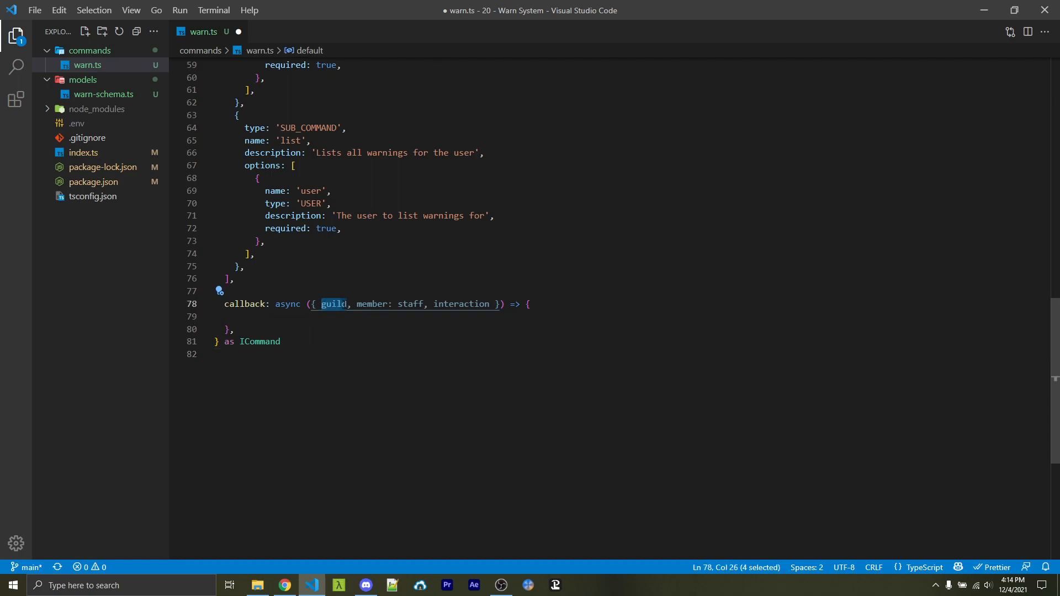
pyautogui.doubleClick(371, 304)
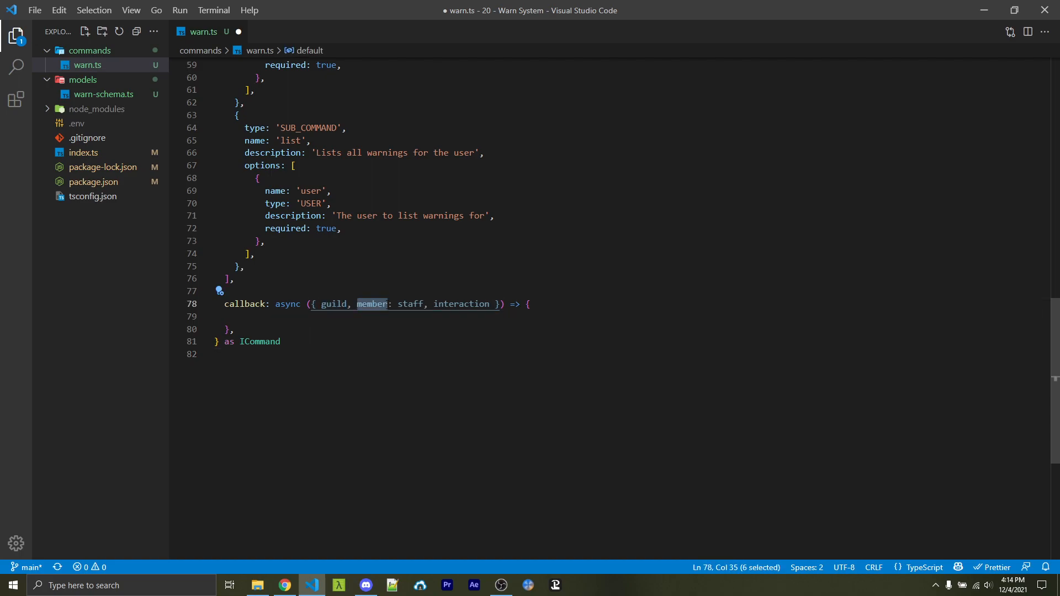
pyautogui.doubleClick(410, 304)
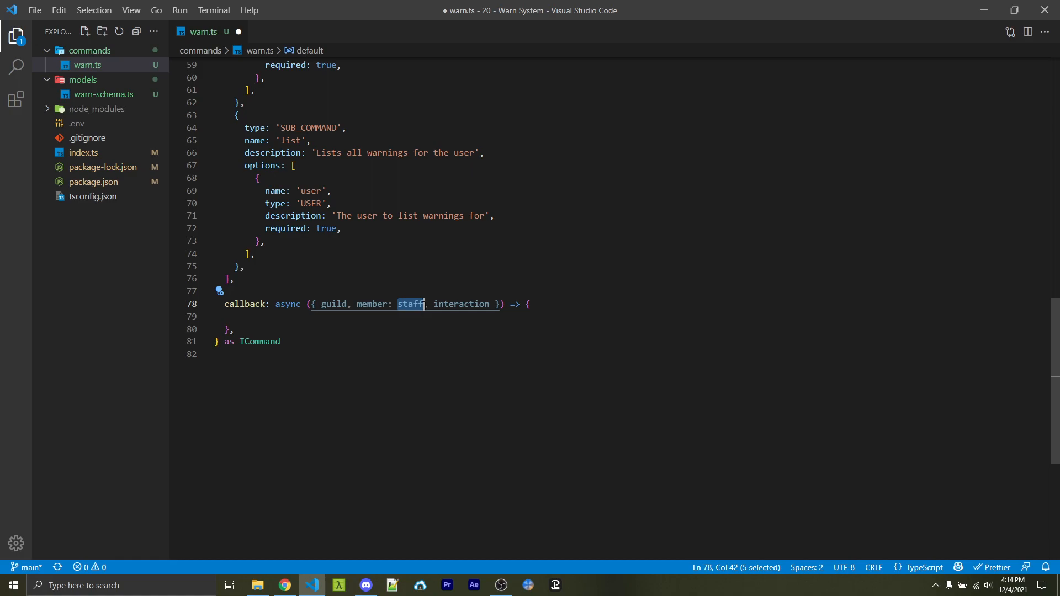
pyautogui.doubleClick(462, 304)
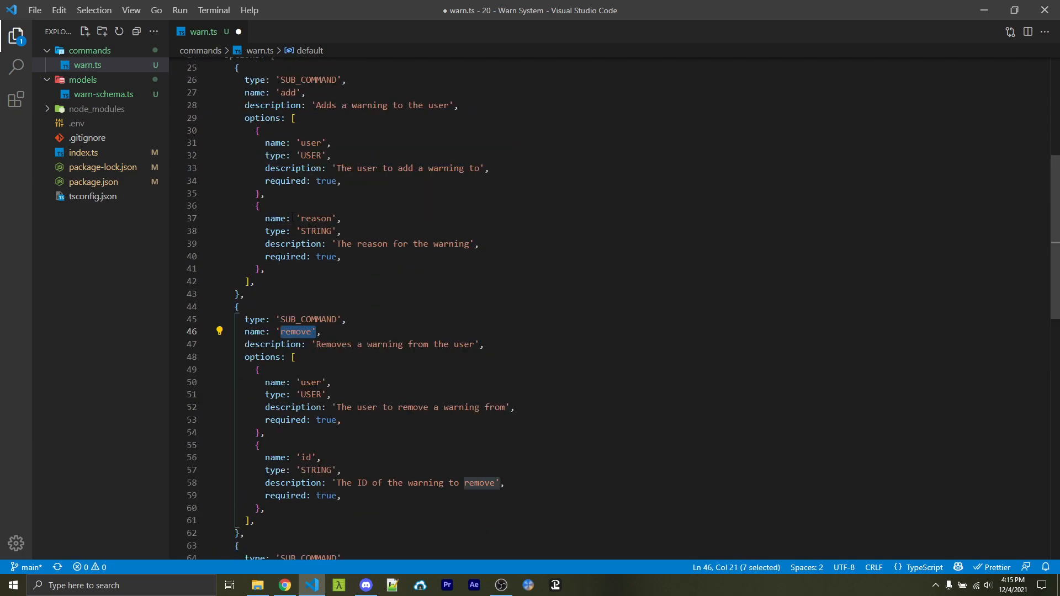
# Step: Read subCommand, user, reason and id via interaction.options.getSubcommand, getUser and getString
pyautogui.scroll(-3)
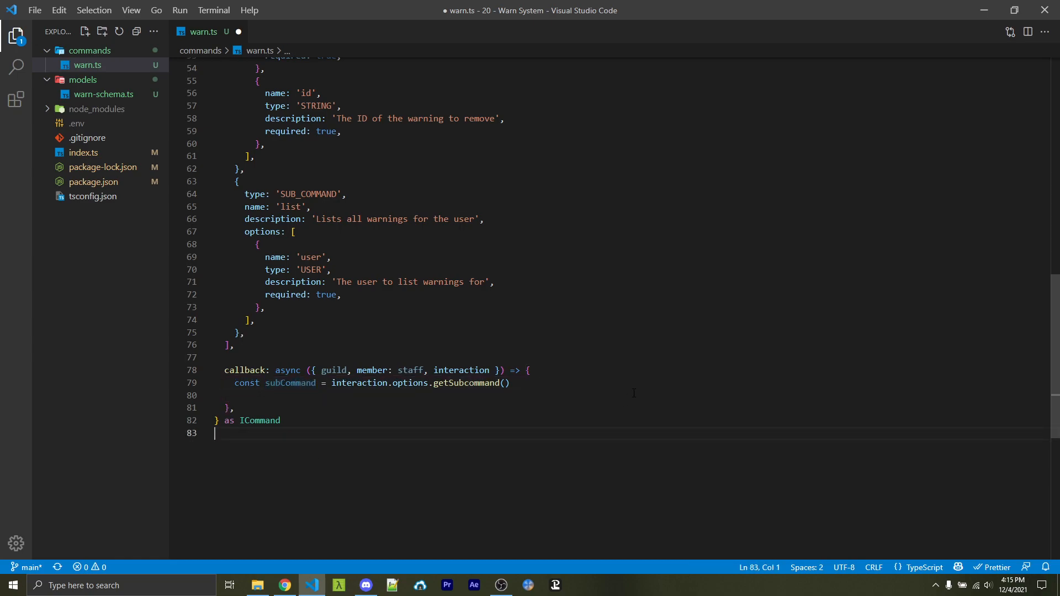
pyautogui.write("const user = interaction.options.getUser('user')")
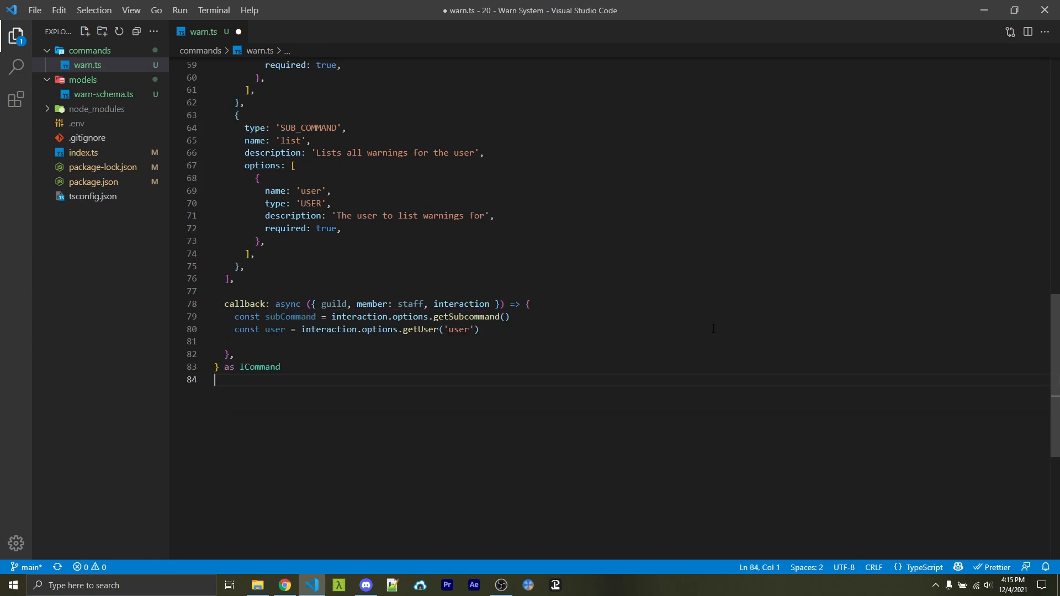
pyautogui.click(434, 317)
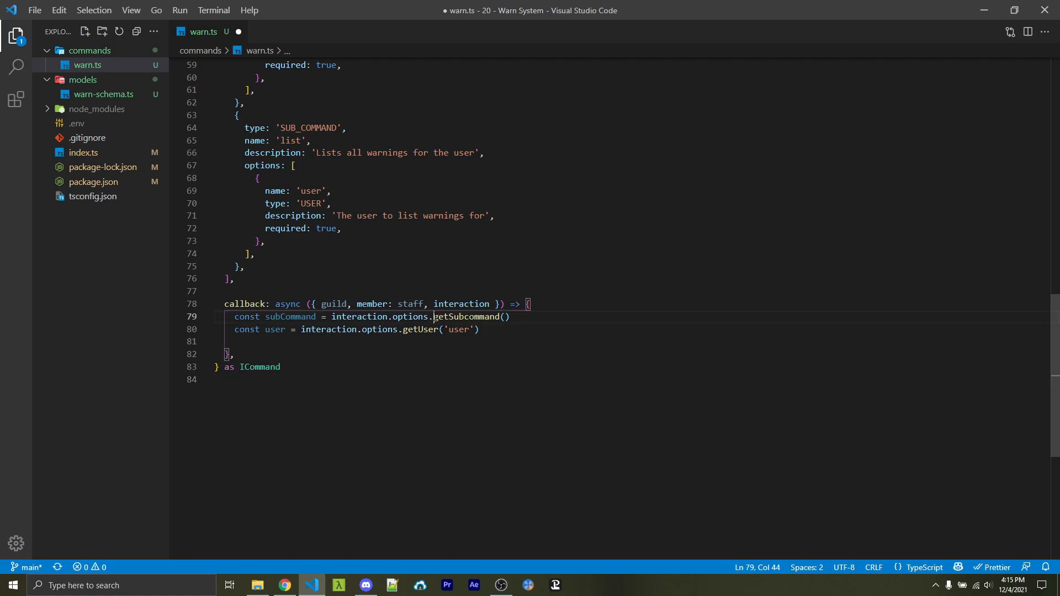
pyautogui.doubleClick(417, 329)
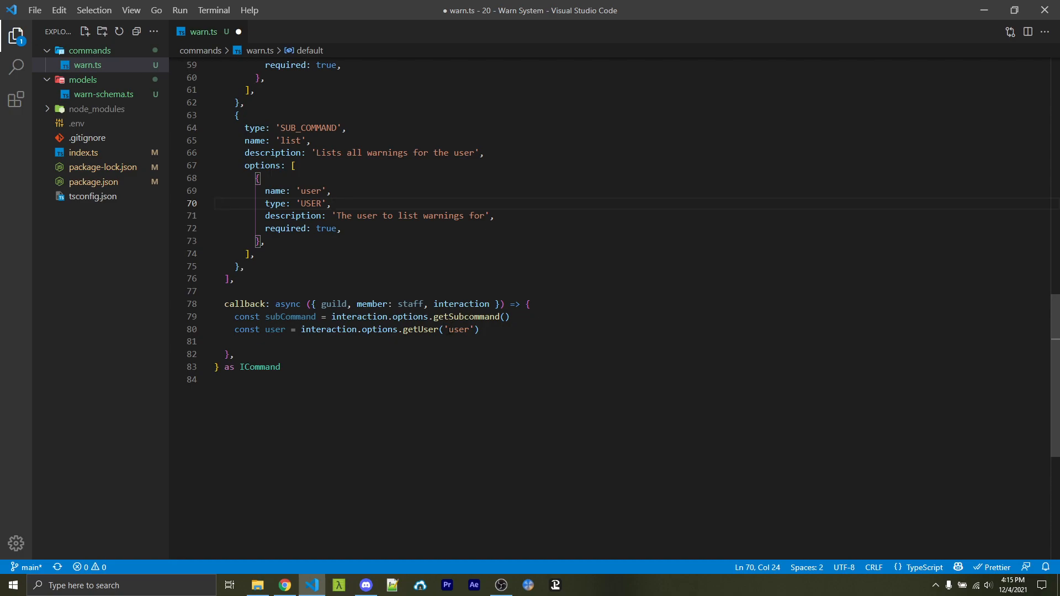
pyautogui.doubleClick(458, 329)
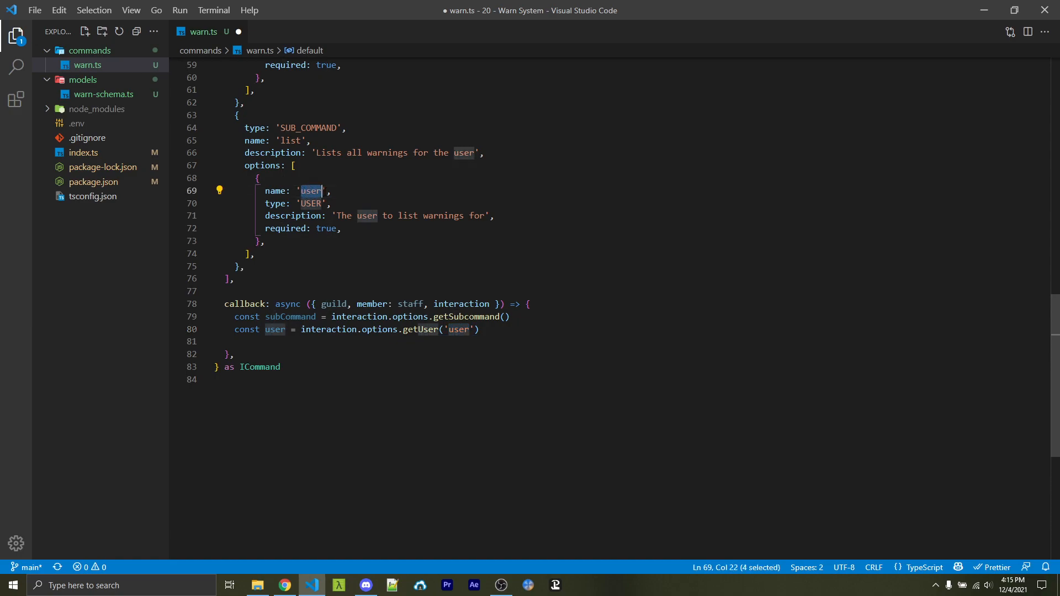
pyautogui.scroll(3)
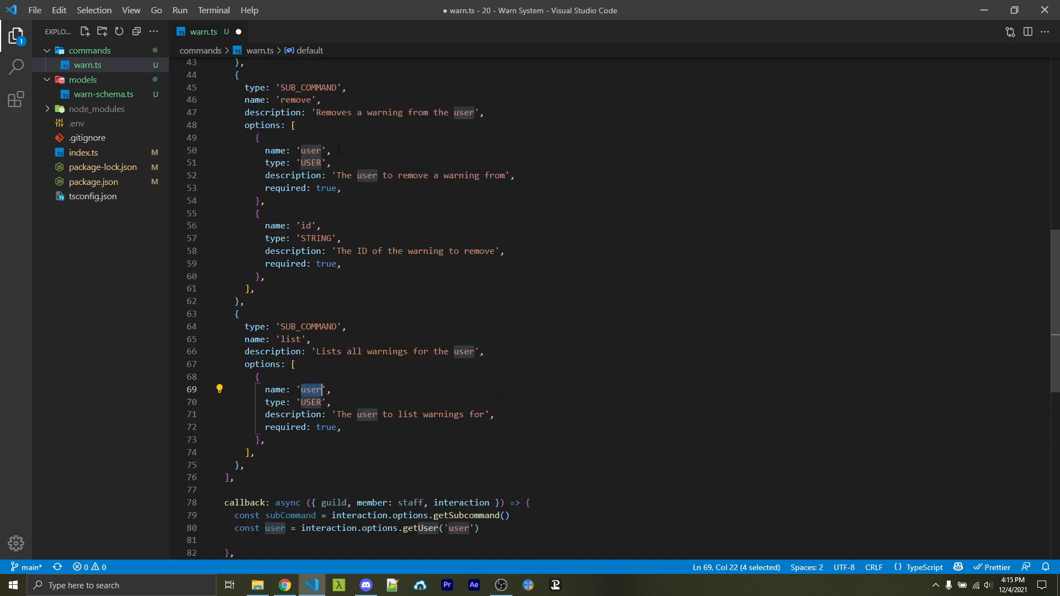
pyautogui.scroll(3)
pyautogui.write("const reason = interaction.options.getString('reason")
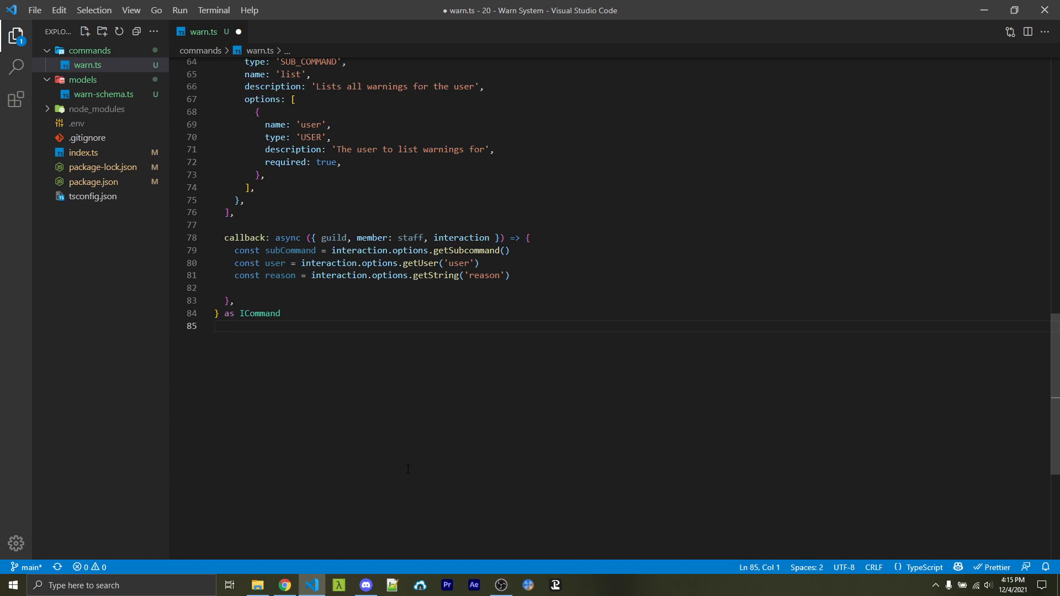
pyautogui.write("const id = interaction.options.getString('id')")
pyautogui.write("if (subCommand === 'add') {")
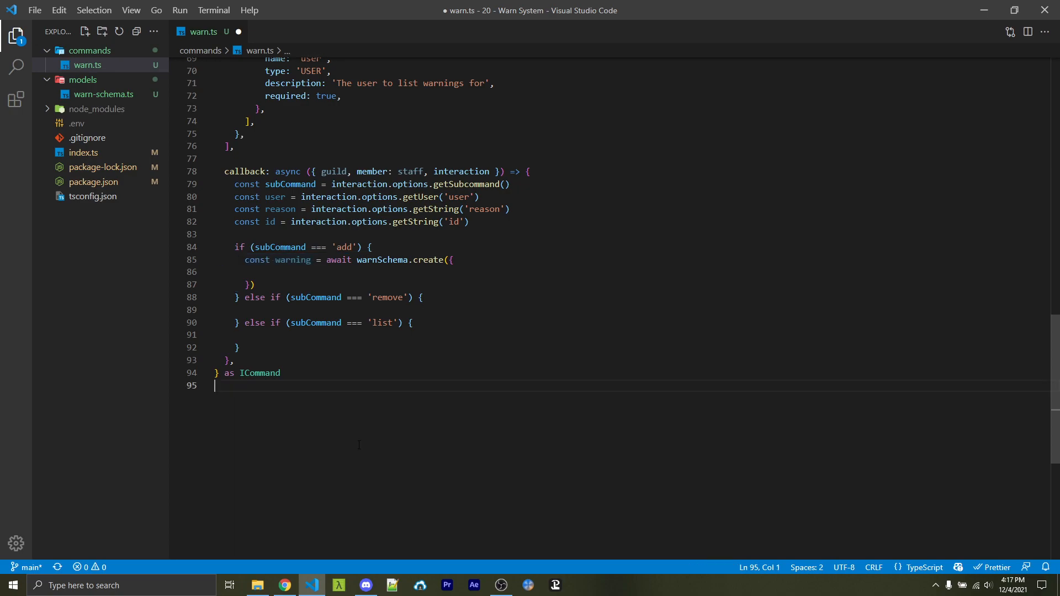
# Step: Check warn-schema.ts fields, then return to warn.ts to fill warnSchema.create with userId, staffId, guildId, reason
pyautogui.click(104, 94)
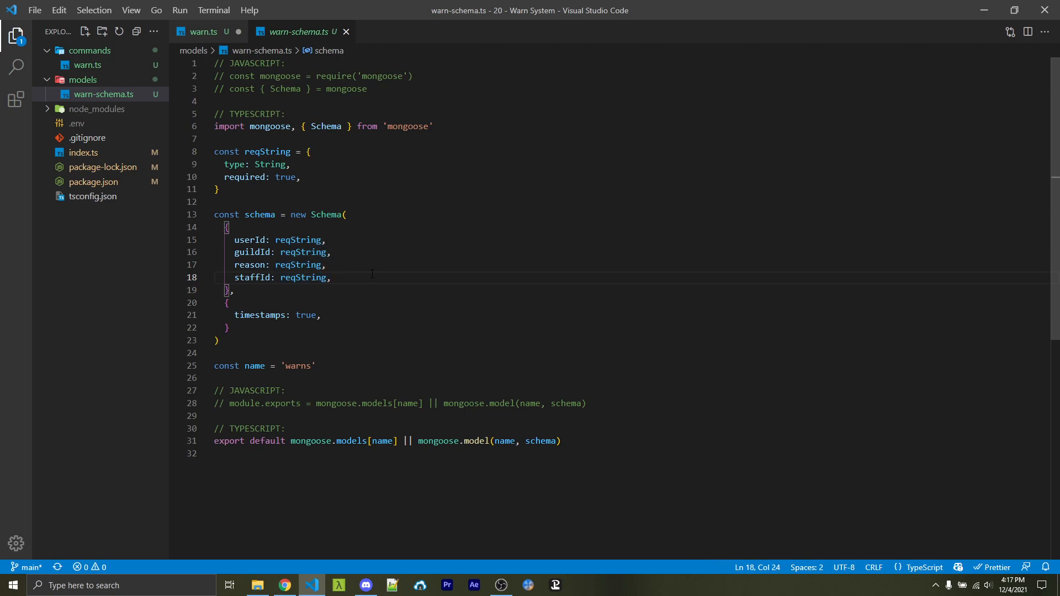
pyautogui.click(200, 32)
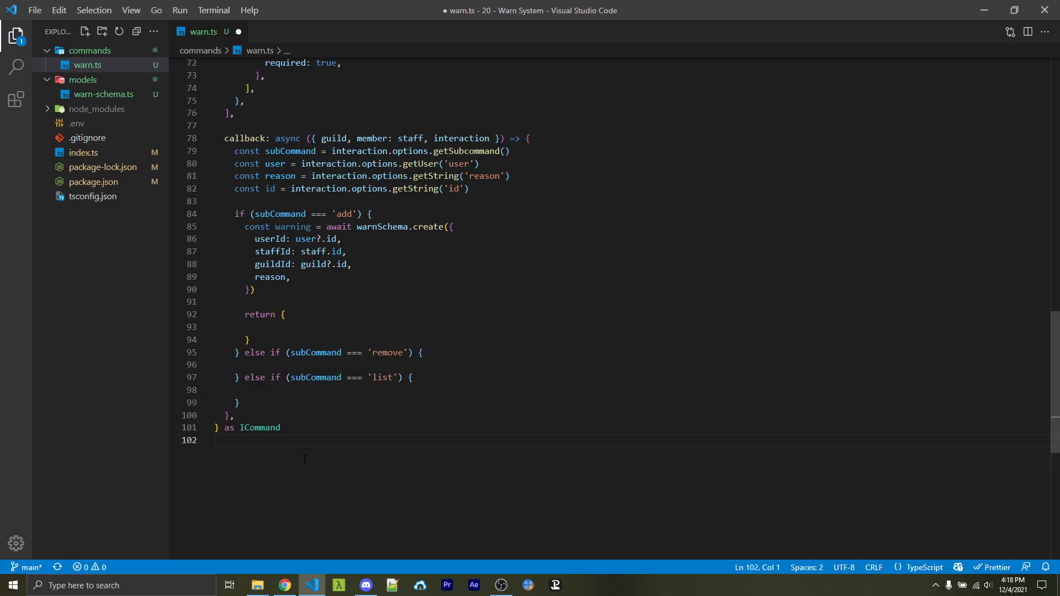
# Step: Return a custom 'Added warning' reply for add, and start remove with warnSchema.findByIdAndDelete(id)
pyautogui.write('custom: true,')
pyautogui.write('content: `Added warning ${warning.id} to <@${user?.id}>`,')
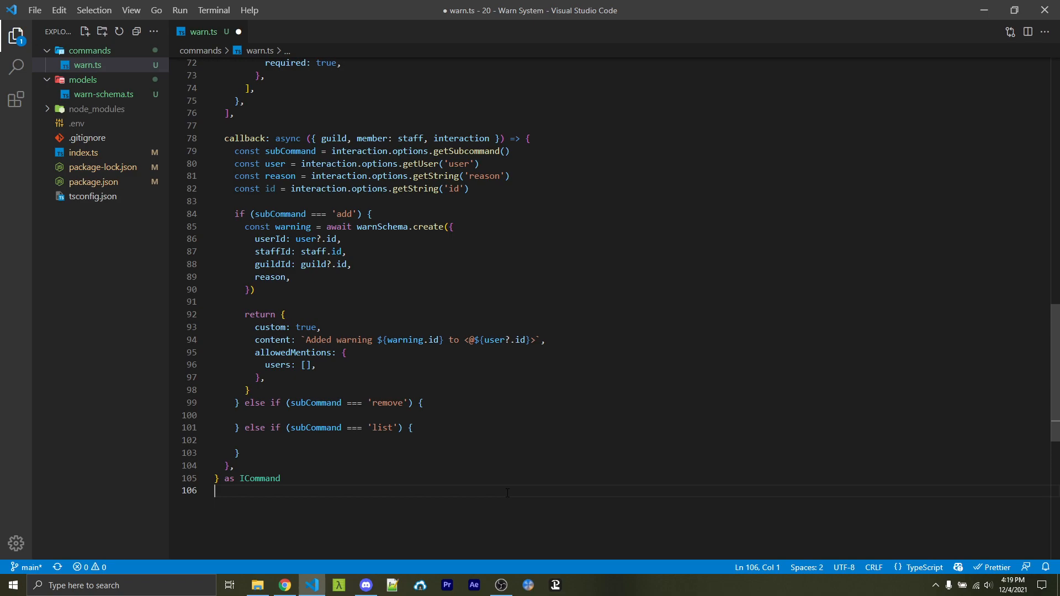
pyautogui.write('const warning = await warnSchema.findByIdAndDelete(id)')
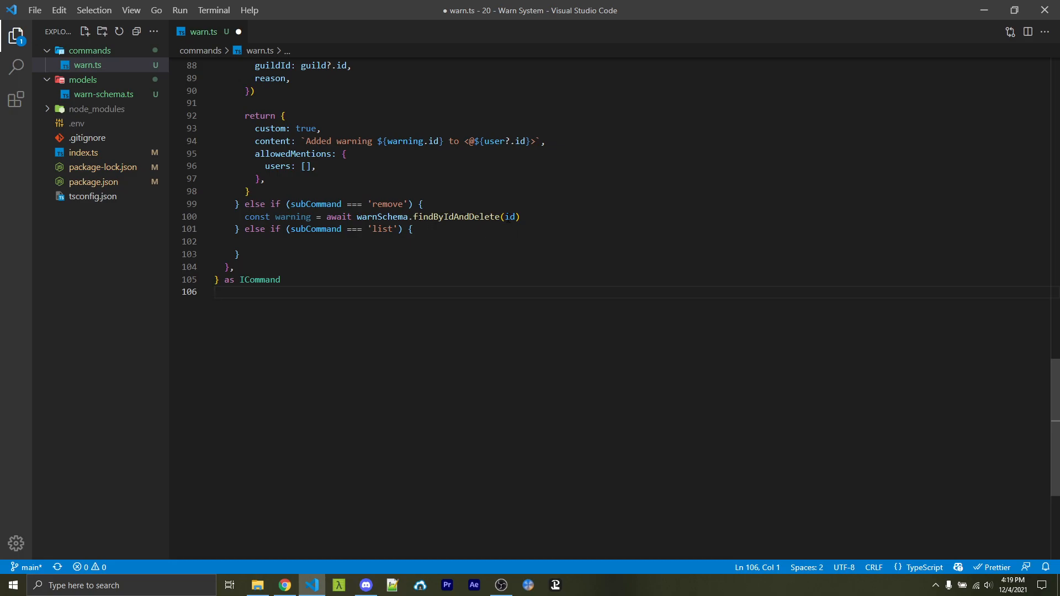
# Step: Return custom: true with the 'Removed warning' content and allowedMentions holding an empty users array
pyautogui.scroll(3)
pyautogui.write('return {')
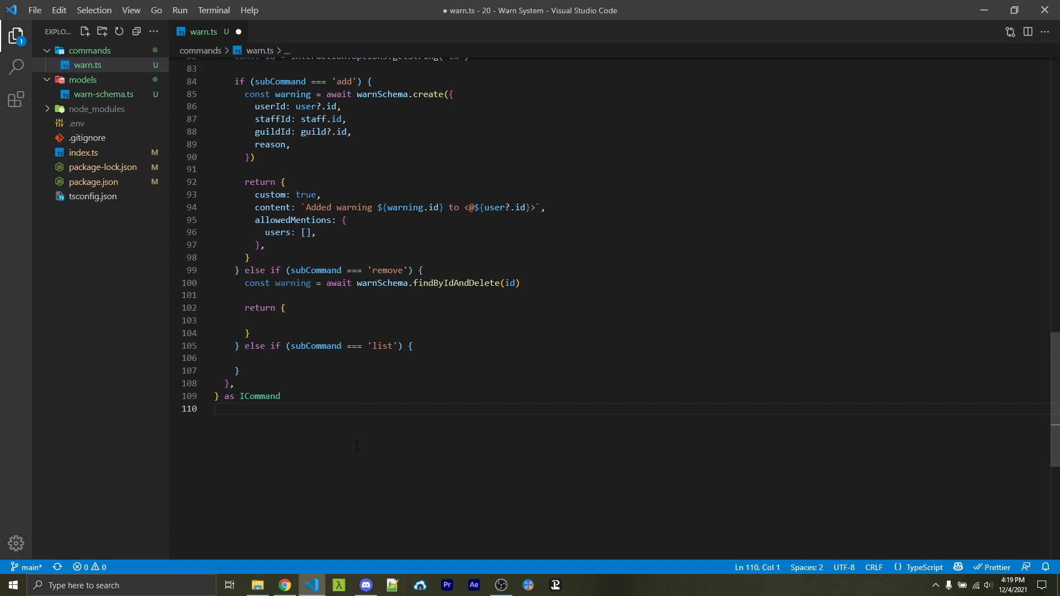
pyautogui.write('custom: true,')
pyautogui.write('content: `Removed warning ${warning.id} from <@${user?.id}>`,')
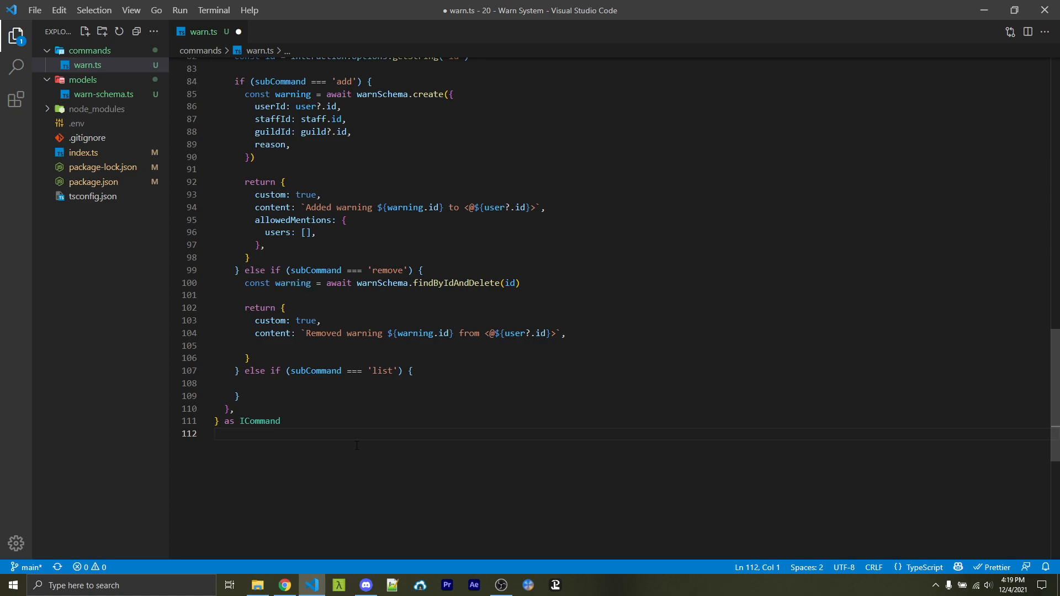
pyautogui.write('allowedMentions: {')
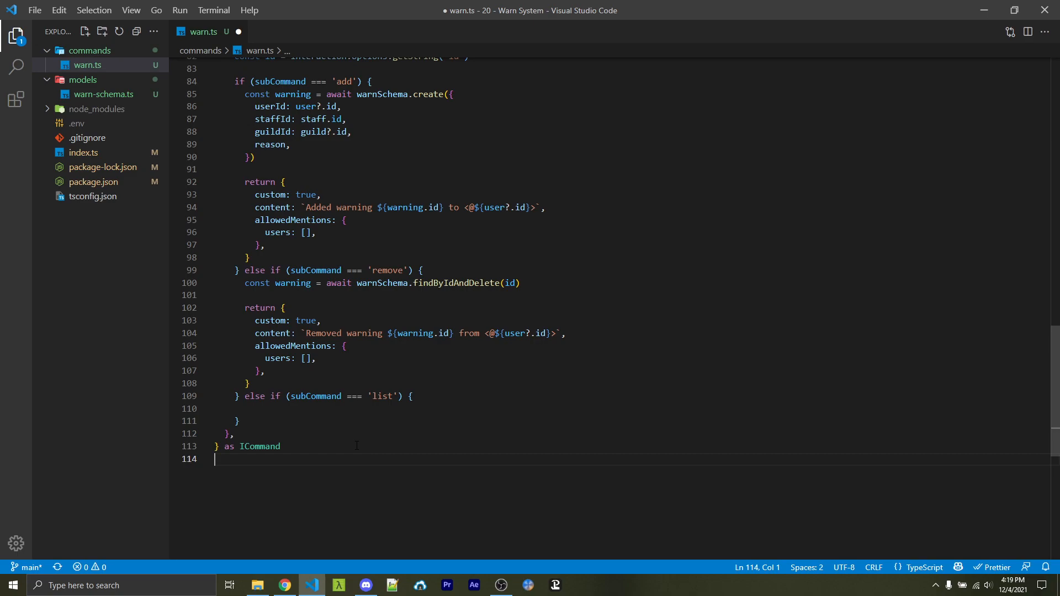
pyautogui.scroll(-3)
pyautogui.write('let description = `Warnings for <@${user?.id}>:\\n\\n')
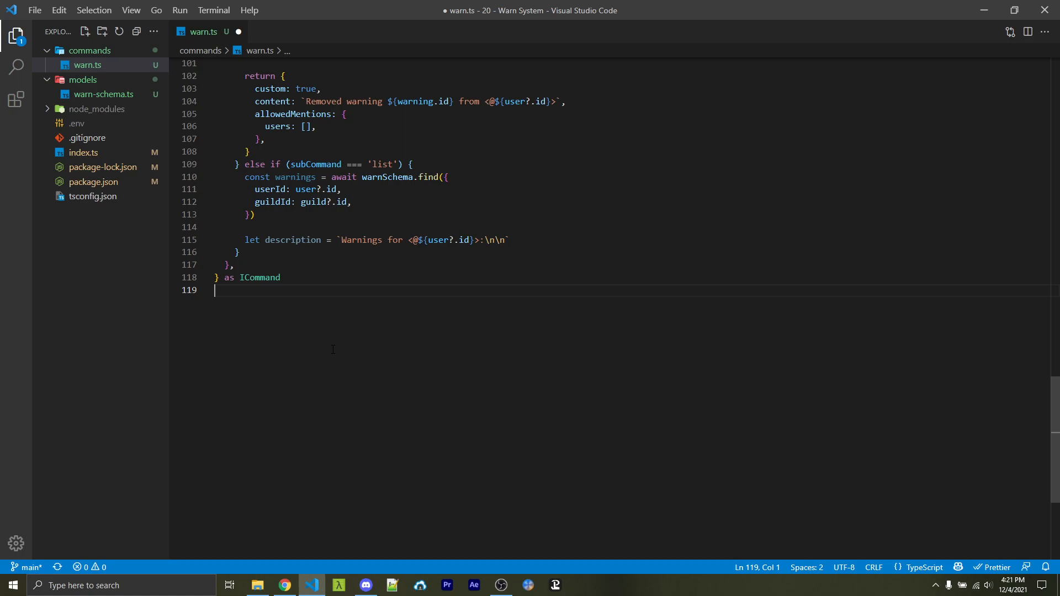
# Step: Loop over the found warnings with for...of, checking the schema's timestamps and formatting the date with toLocaleString
pyautogui.write('for (const warn of warnings) {')
pyautogui.write('description += `**Date:** ${warn.createdAt.toLocaleString()}\\n`')
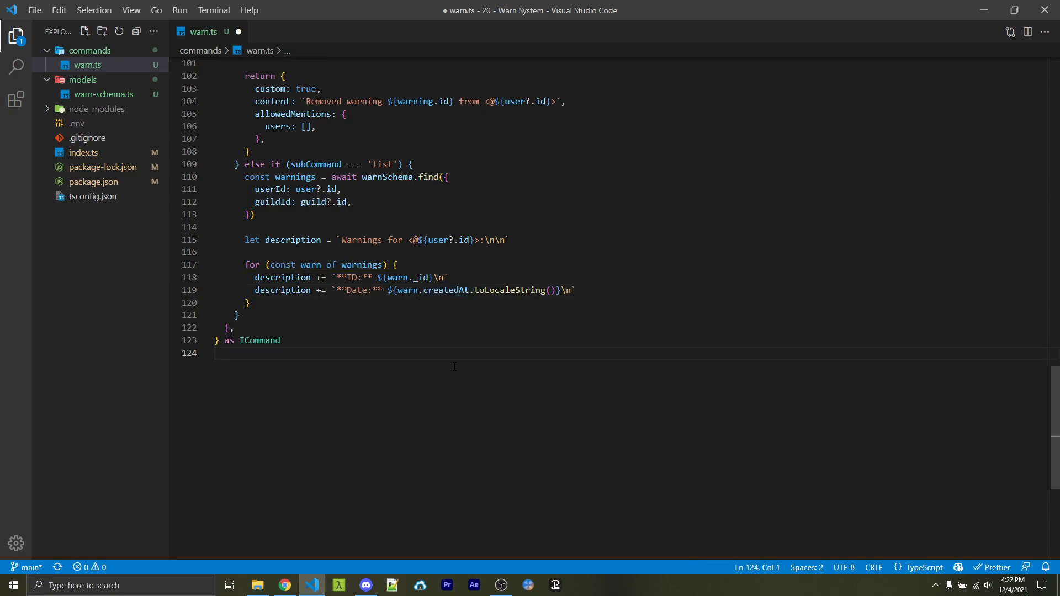
pyautogui.click(104, 94)
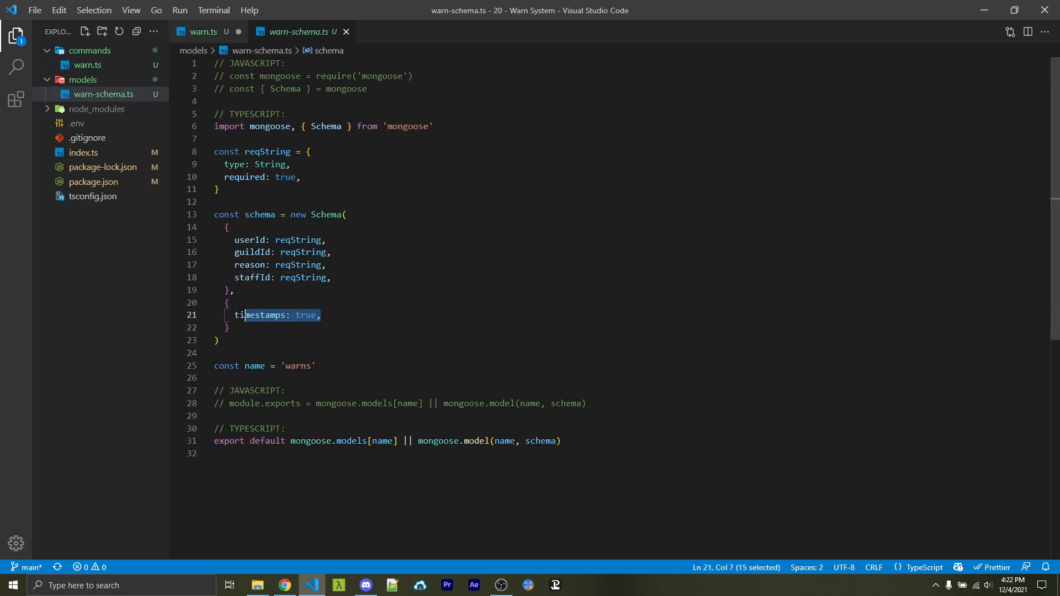
pyautogui.click(323, 315)
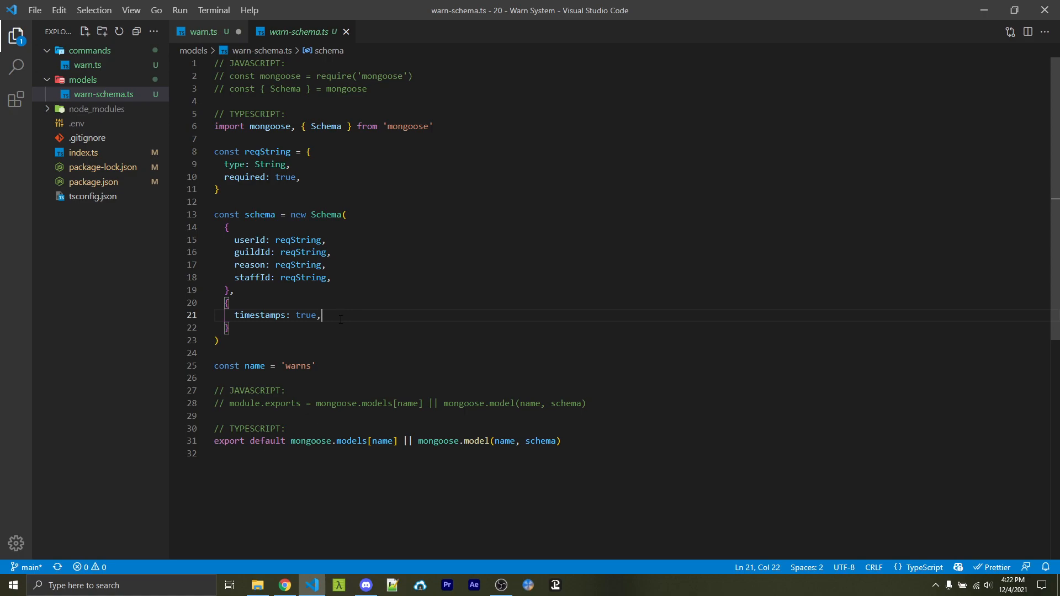
pyautogui.click(202, 31)
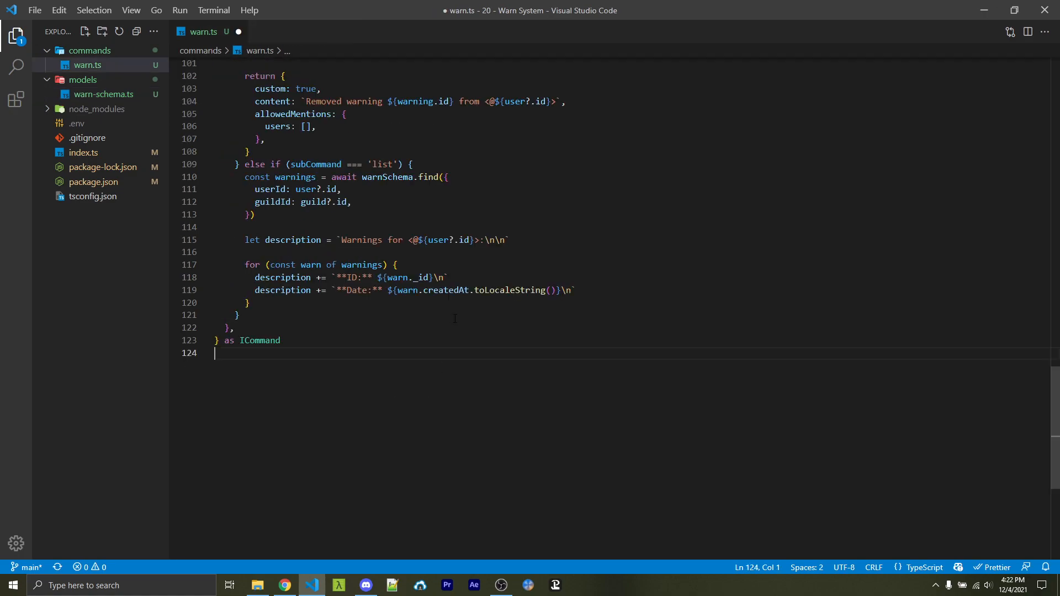
pyautogui.doubleClick(510, 290)
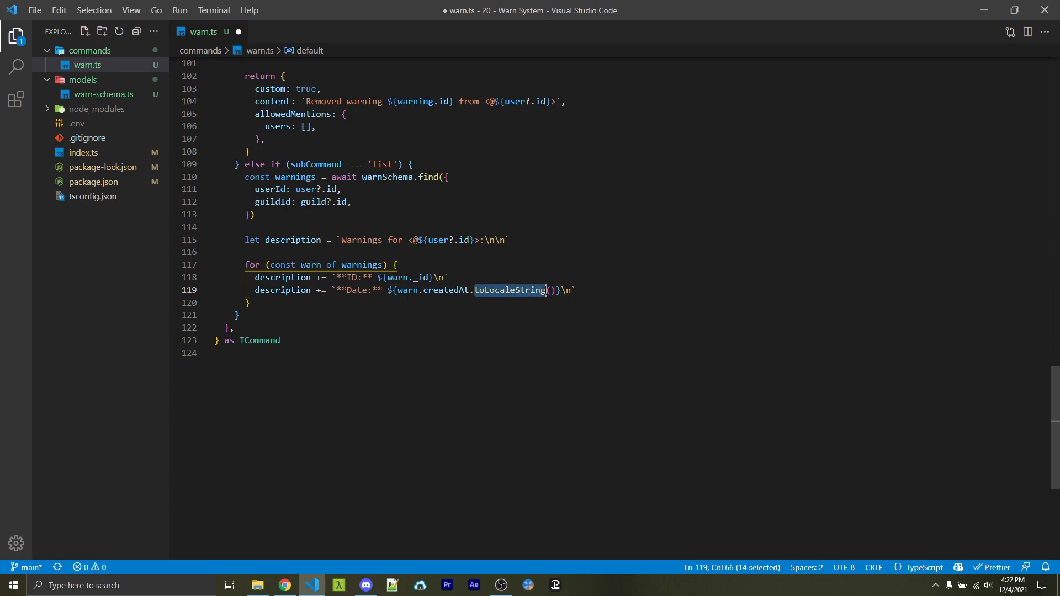
pyautogui.click(568, 420)
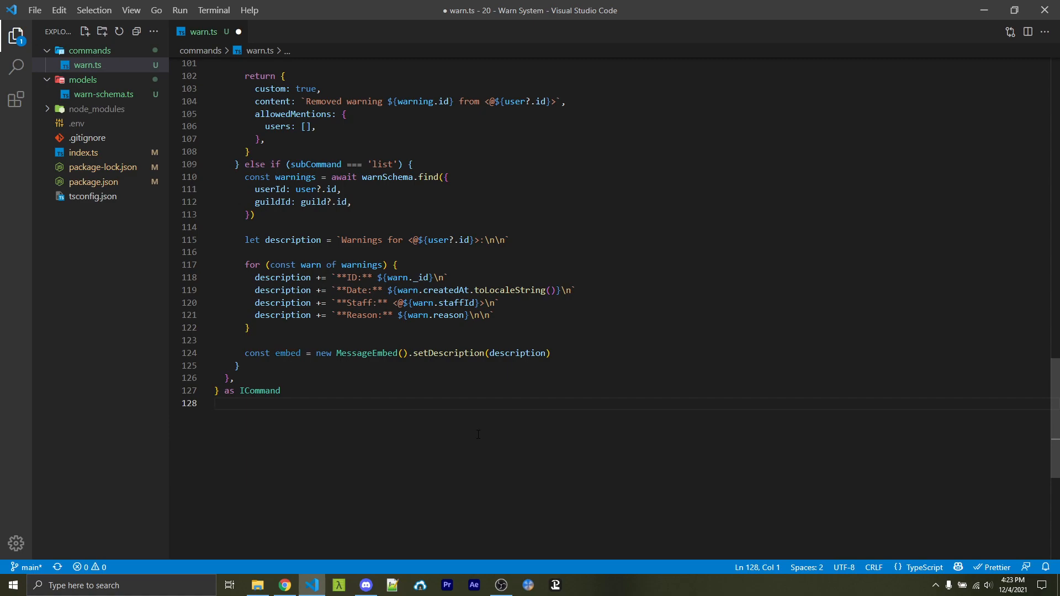
# Step: Build a MessageEmbed with setDescription from the ID, date, staff and reason lines and return it
pyautogui.doubleClick(517, 353)
pyautogui.write('return embed')
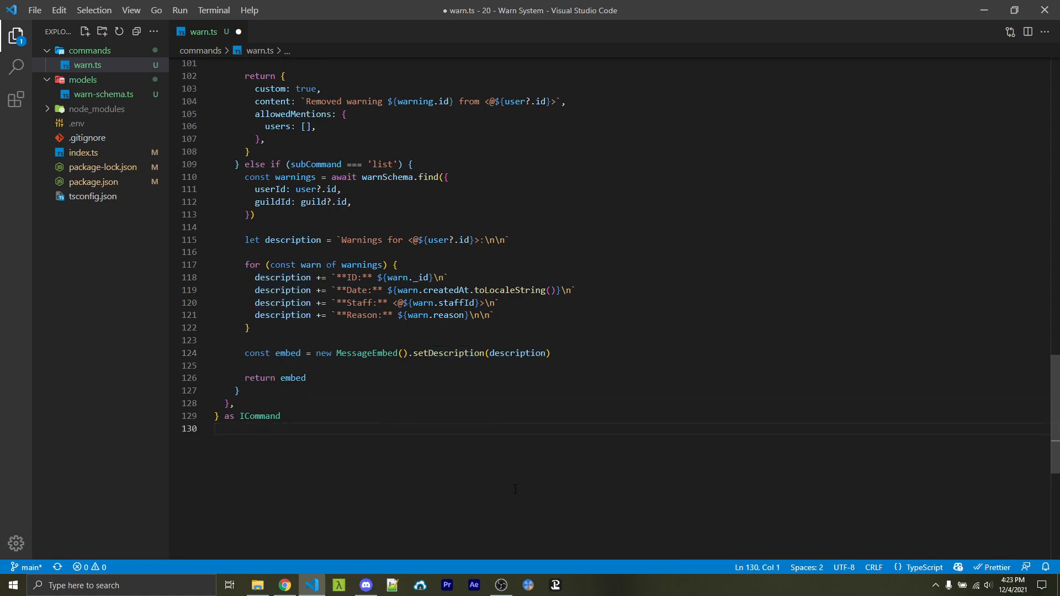
pyautogui.click(216, 428)
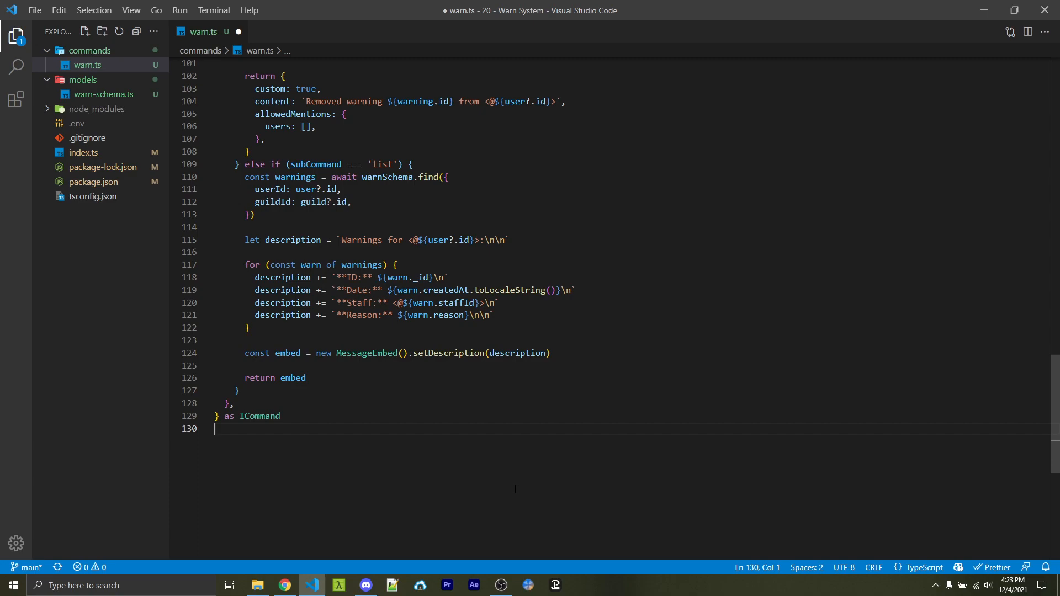
pyautogui.click(366, 586)
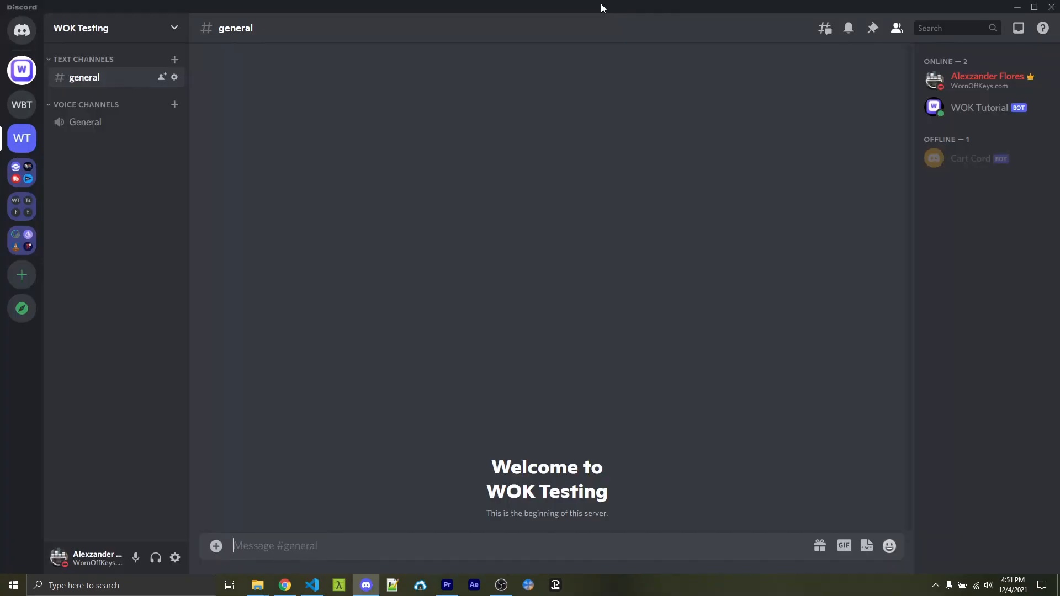
# Step: Run /warn list for the user in #general, then /warn remove with a warning id
pyautogui.write('/warn list user: @Alexzander Flores')
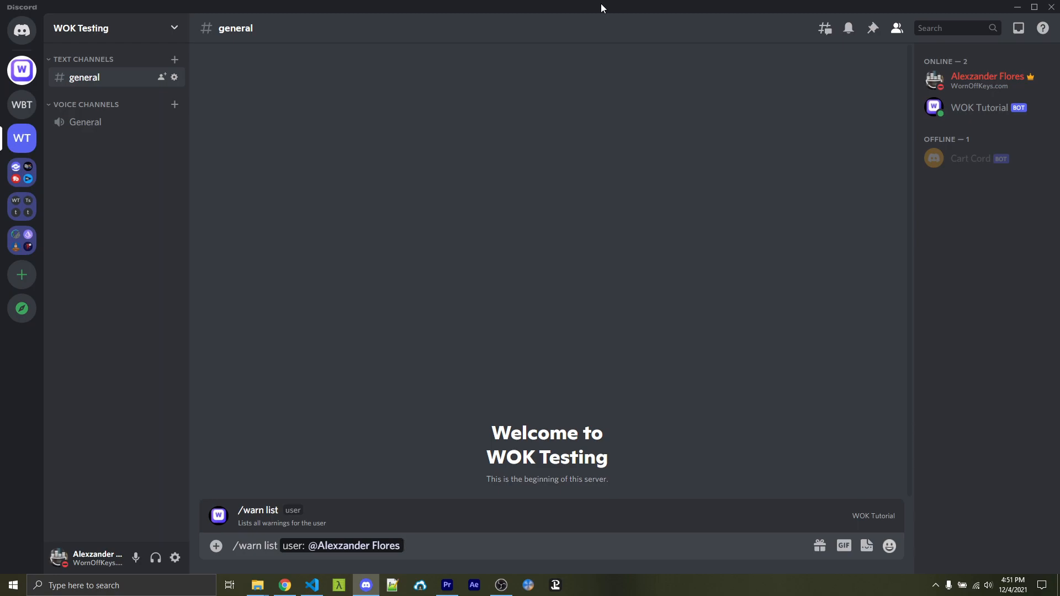
pyautogui.press('Return')
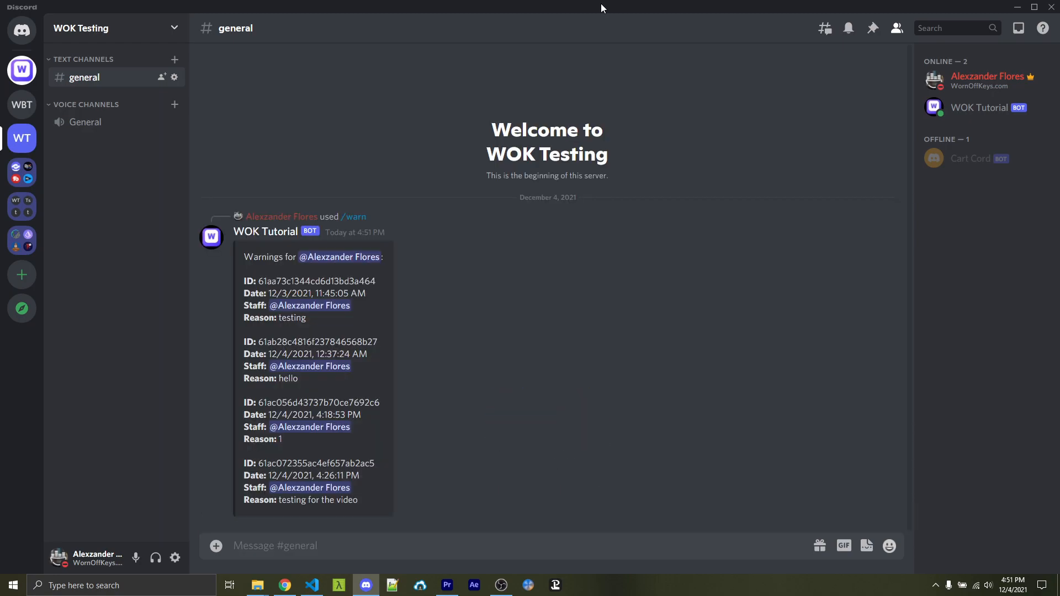
pyautogui.moveTo(513, 296)
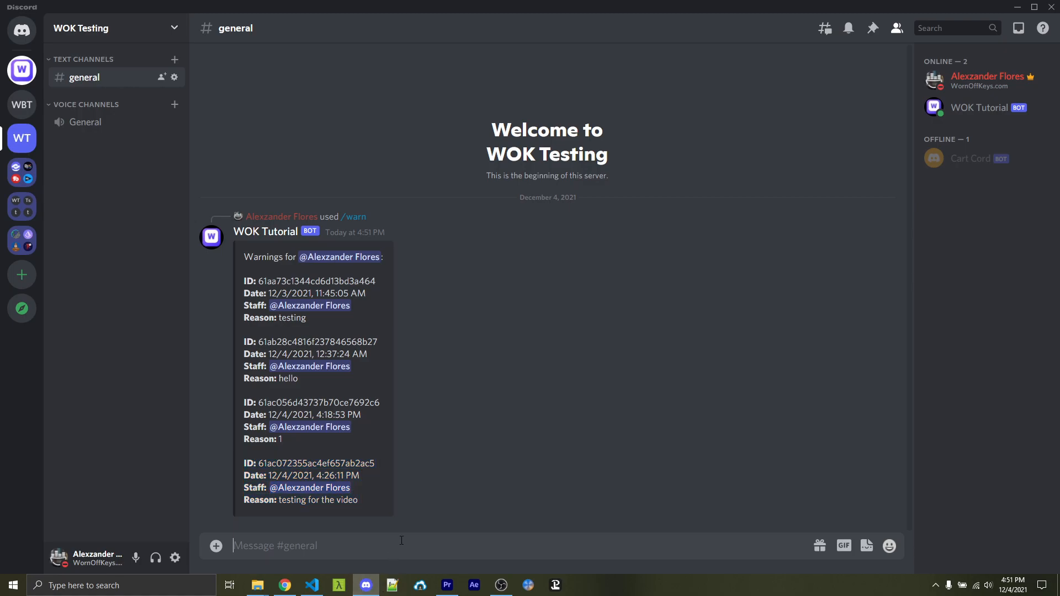
pyautogui.write('/warn')
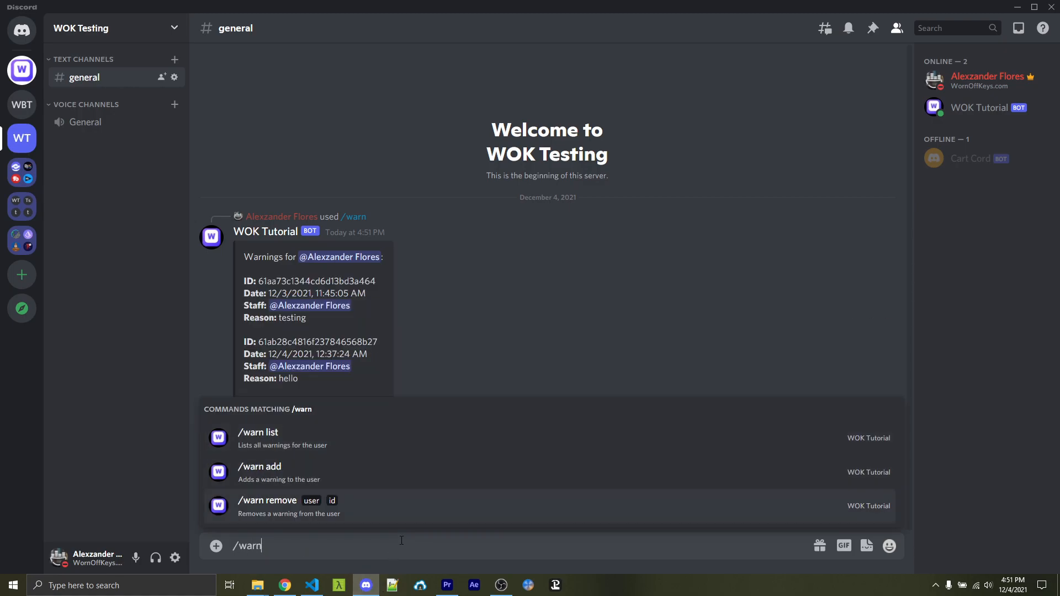
pyautogui.click(266, 500)
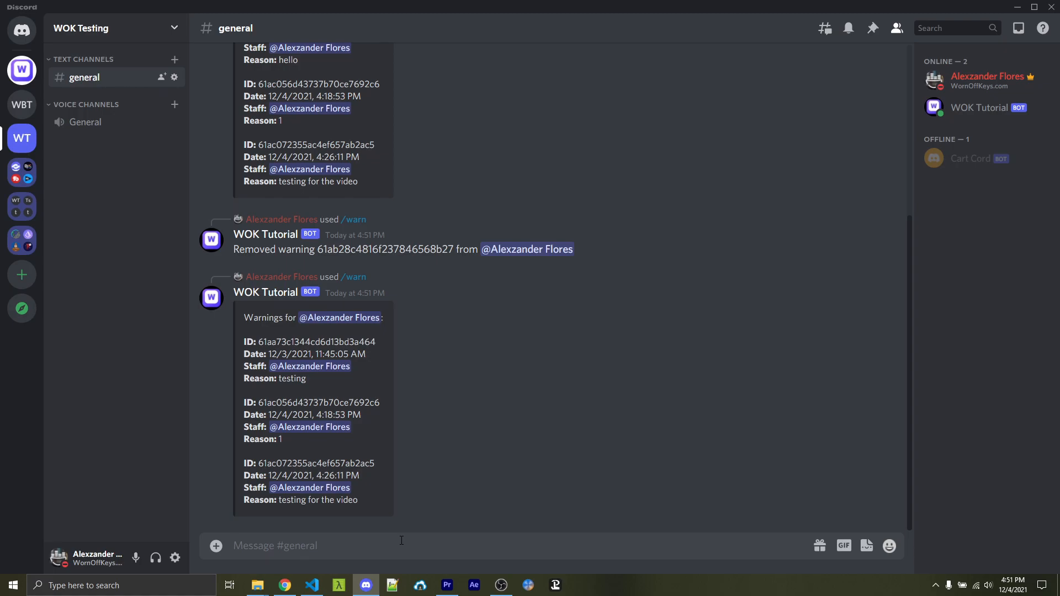
# Step: Run /warn add with reason 'testing for the video #2', then /warn list again to recheck
pyautogui.write('/warn')
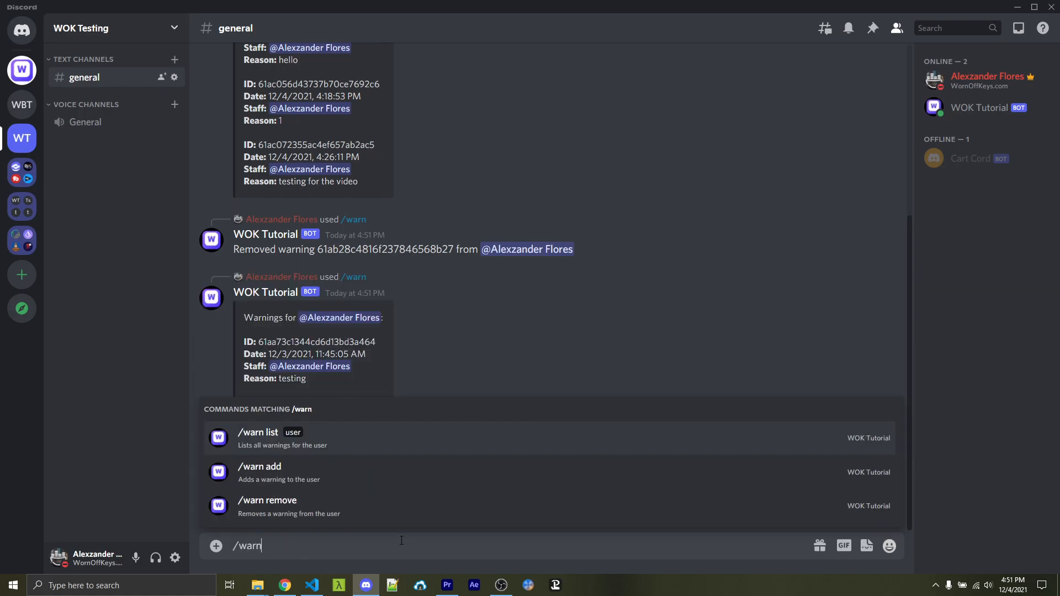
pyautogui.click(259, 466)
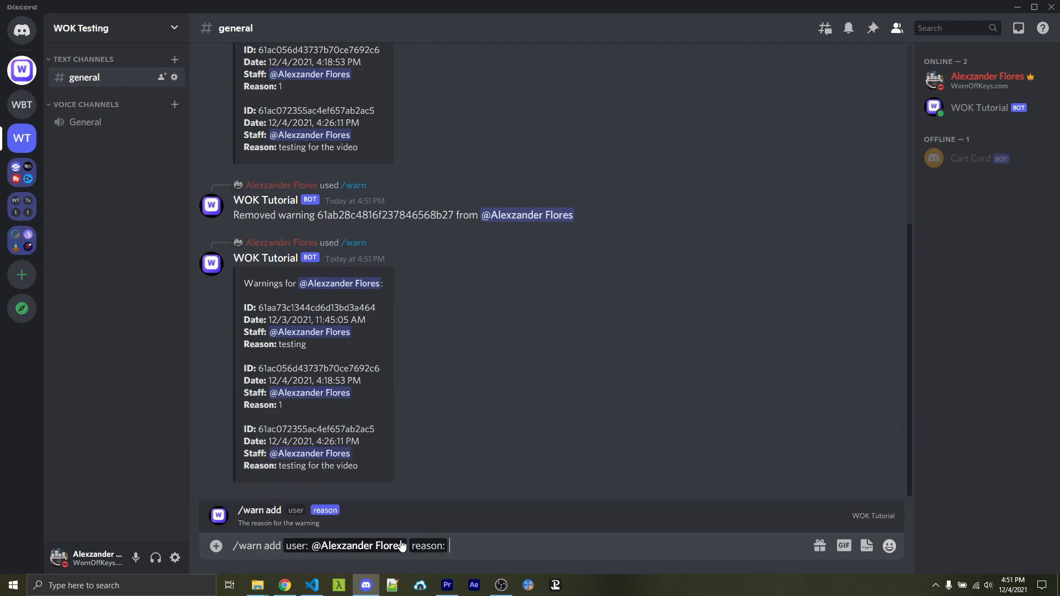
pyautogui.write('testing for')
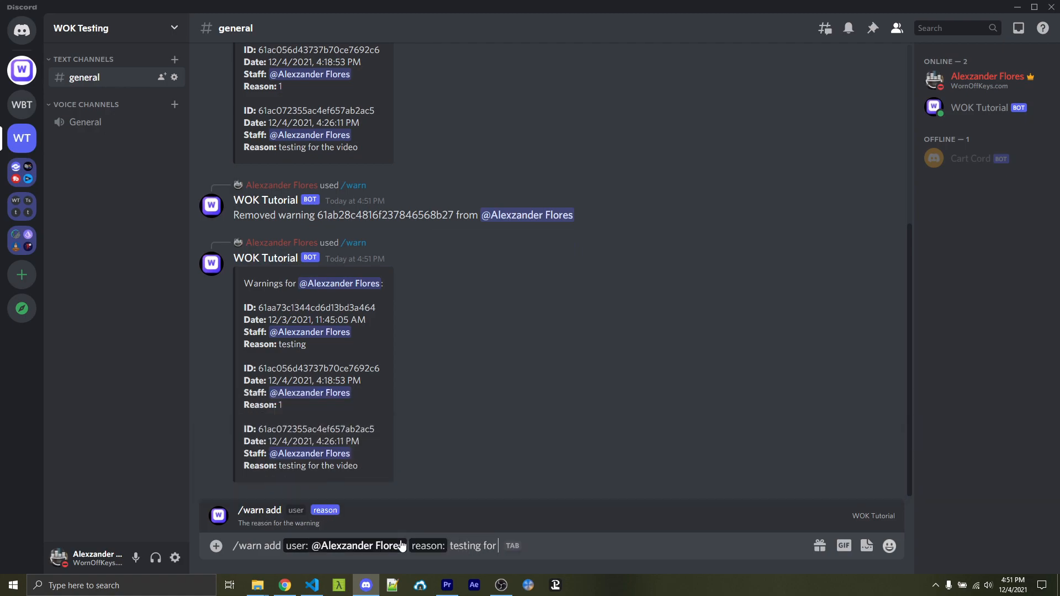
pyautogui.write('the video #2')
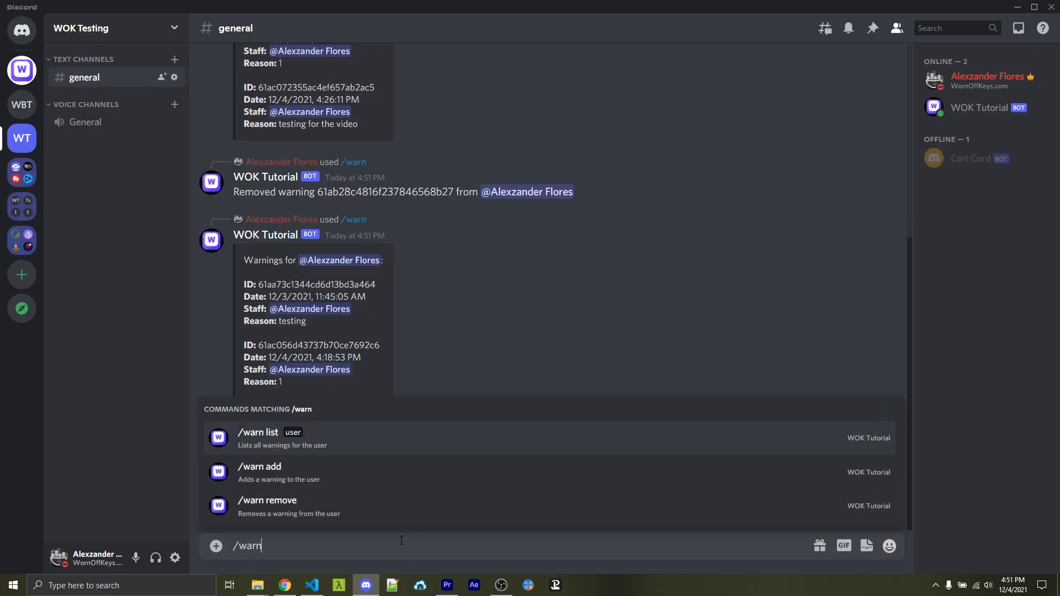
pyautogui.click(270, 438)
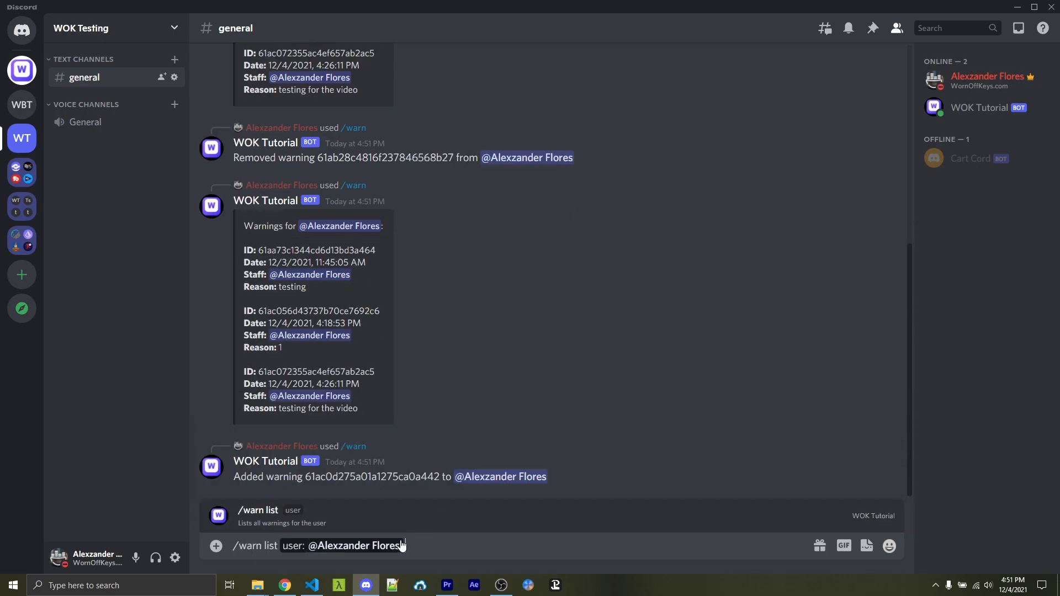